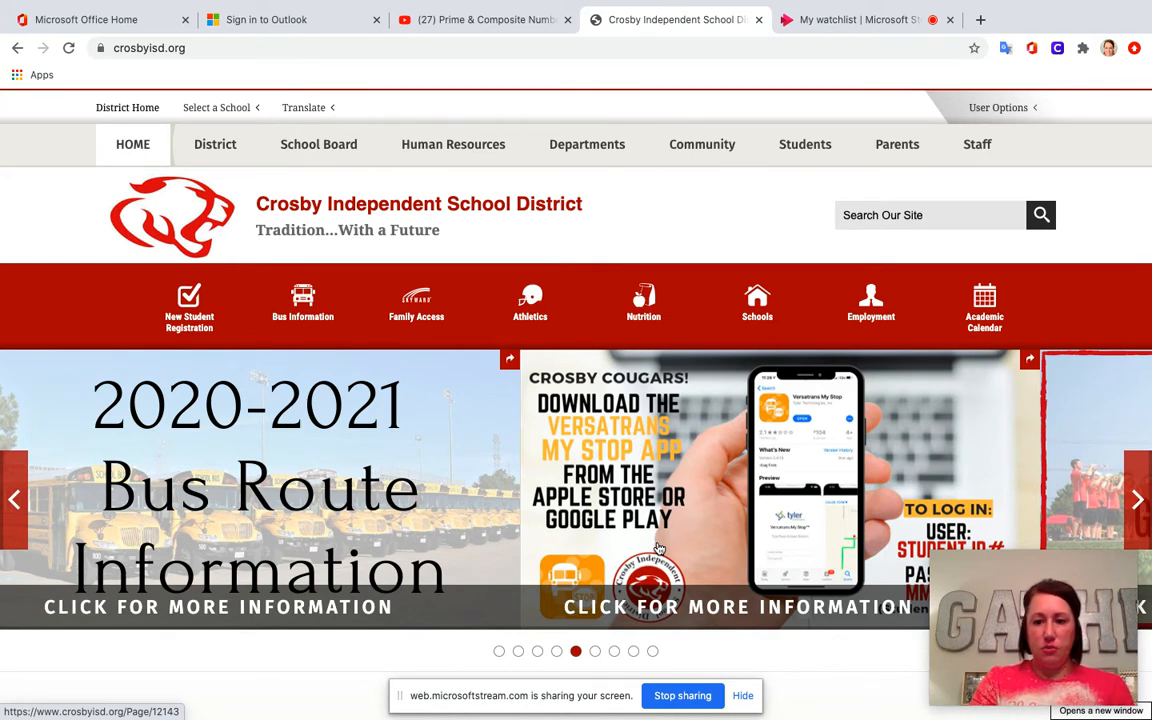
pyautogui.moveTo(657, 505)
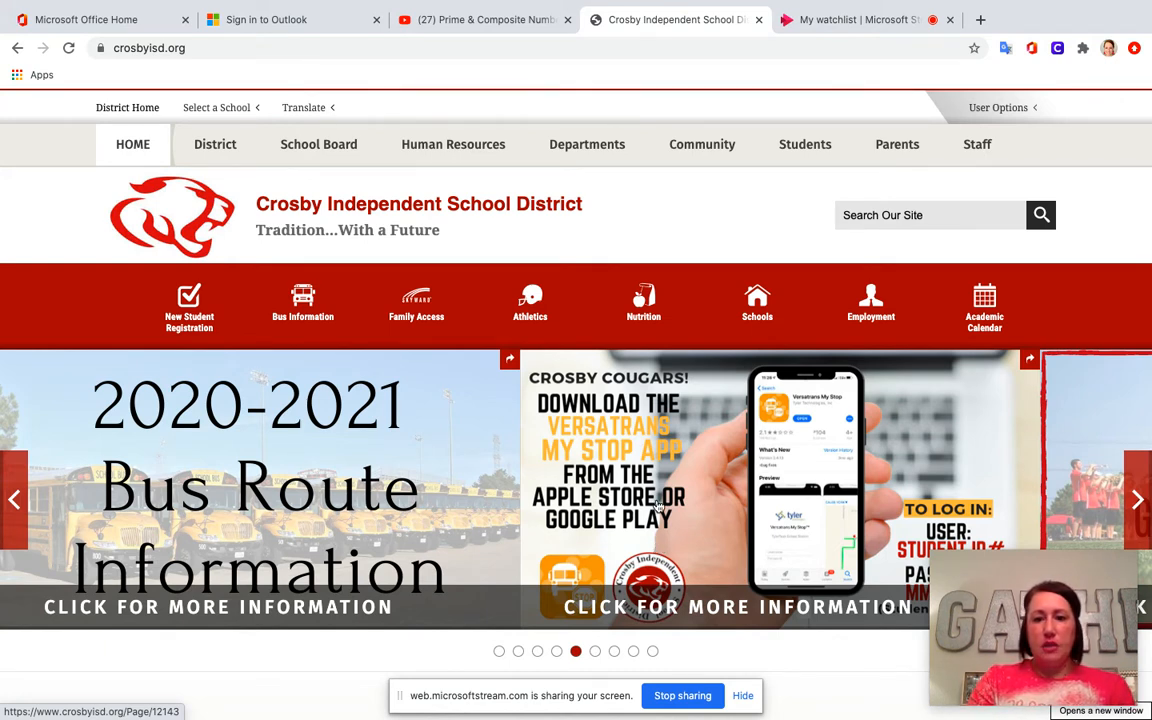
# Open Student Remote Learning Resources and scroll to the Clever Login link
pyautogui.scroll(-3)
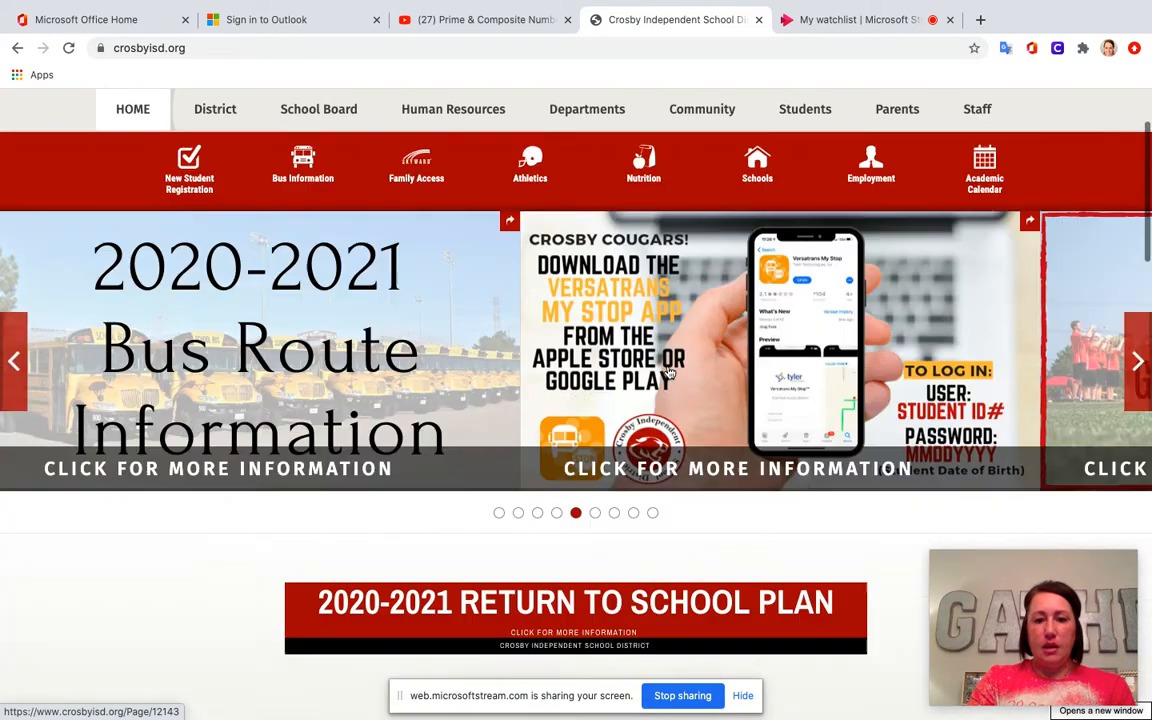
pyautogui.scroll(-3)
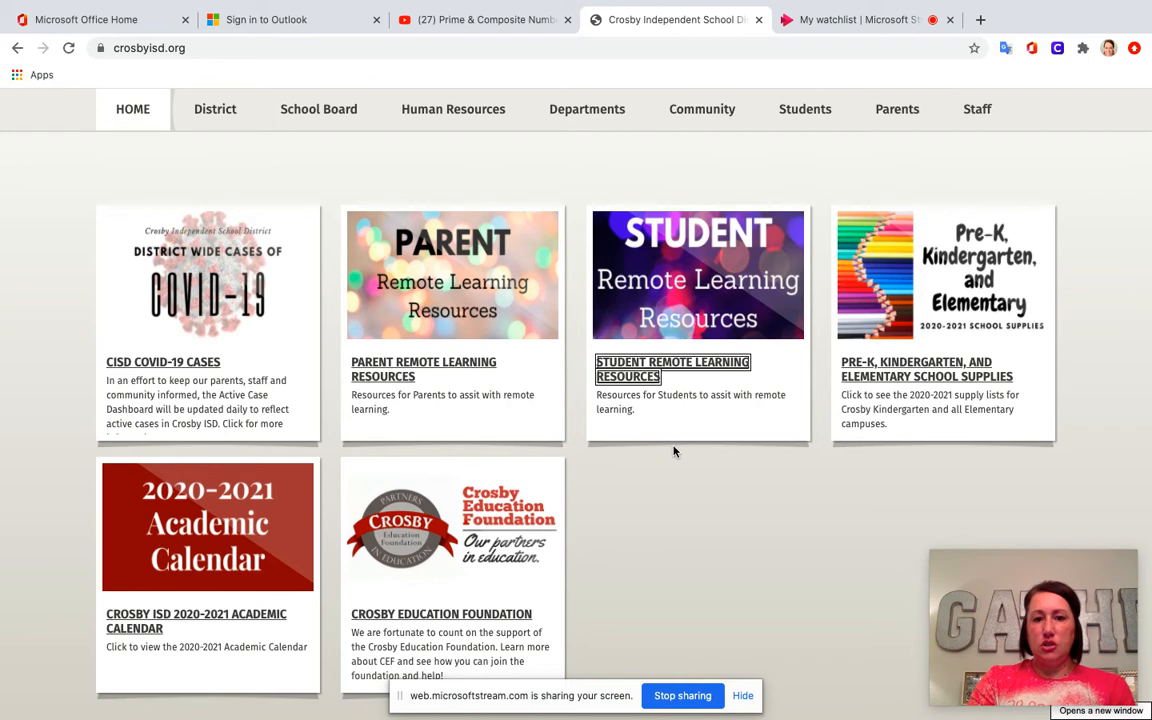
pyautogui.moveTo(669, 369)
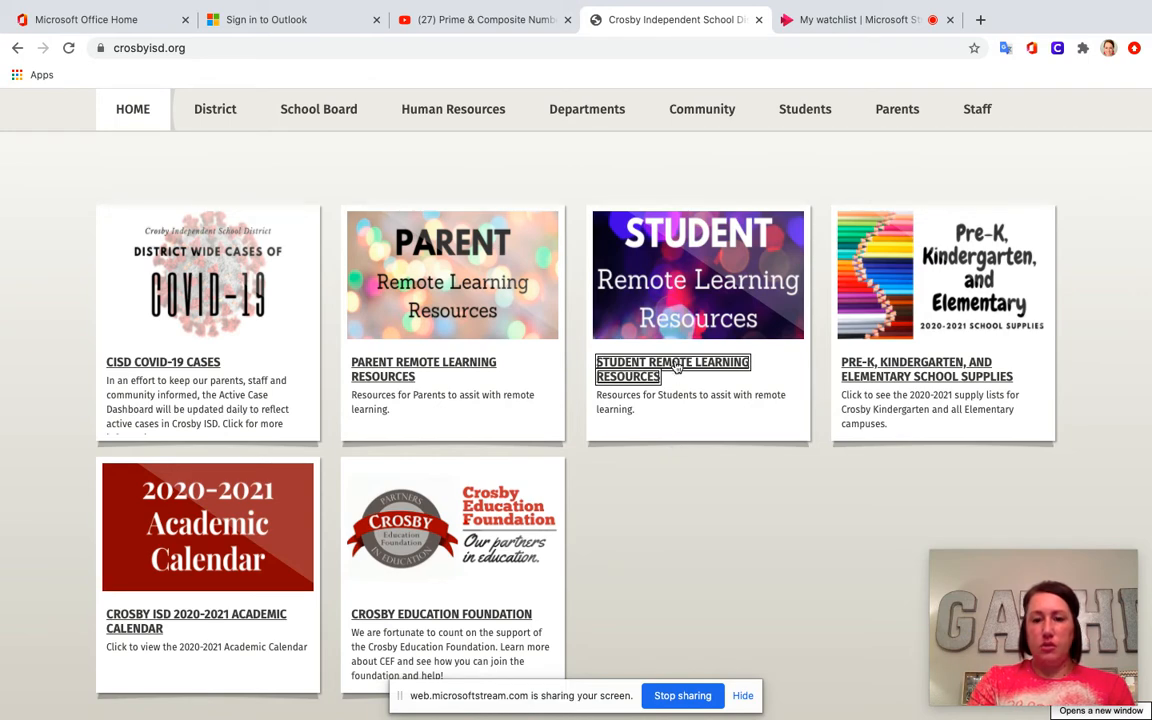
pyautogui.click(672, 369)
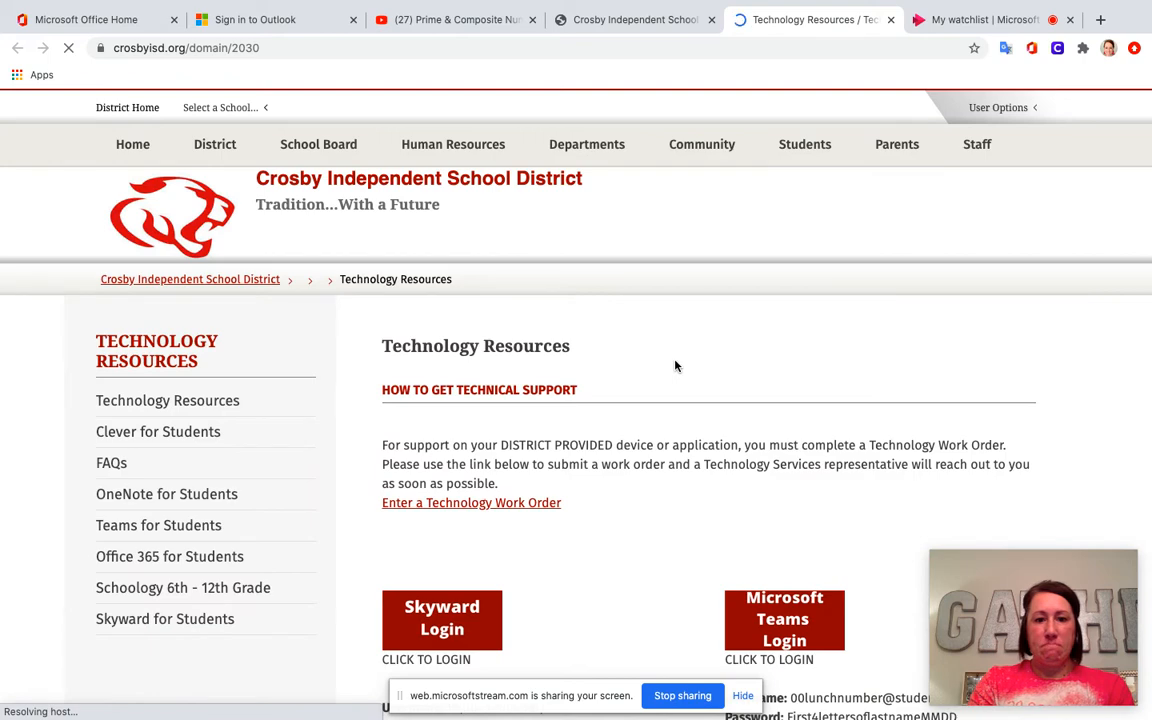
pyautogui.scroll(-3)
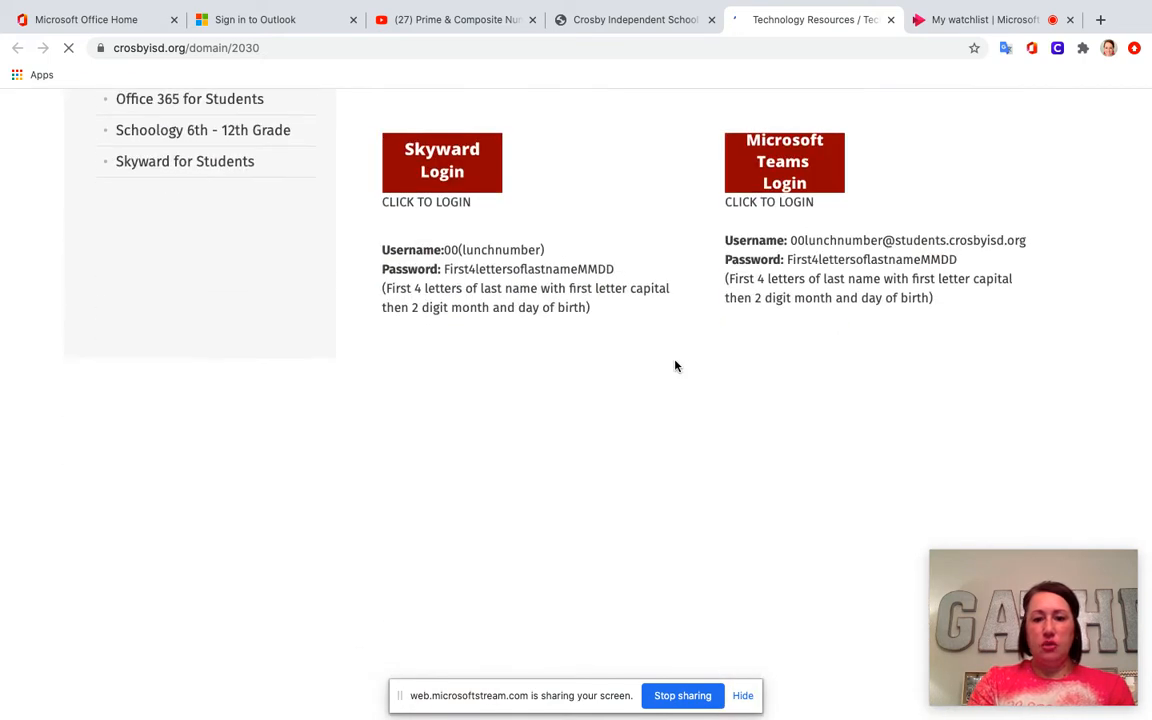
pyautogui.scroll(-3)
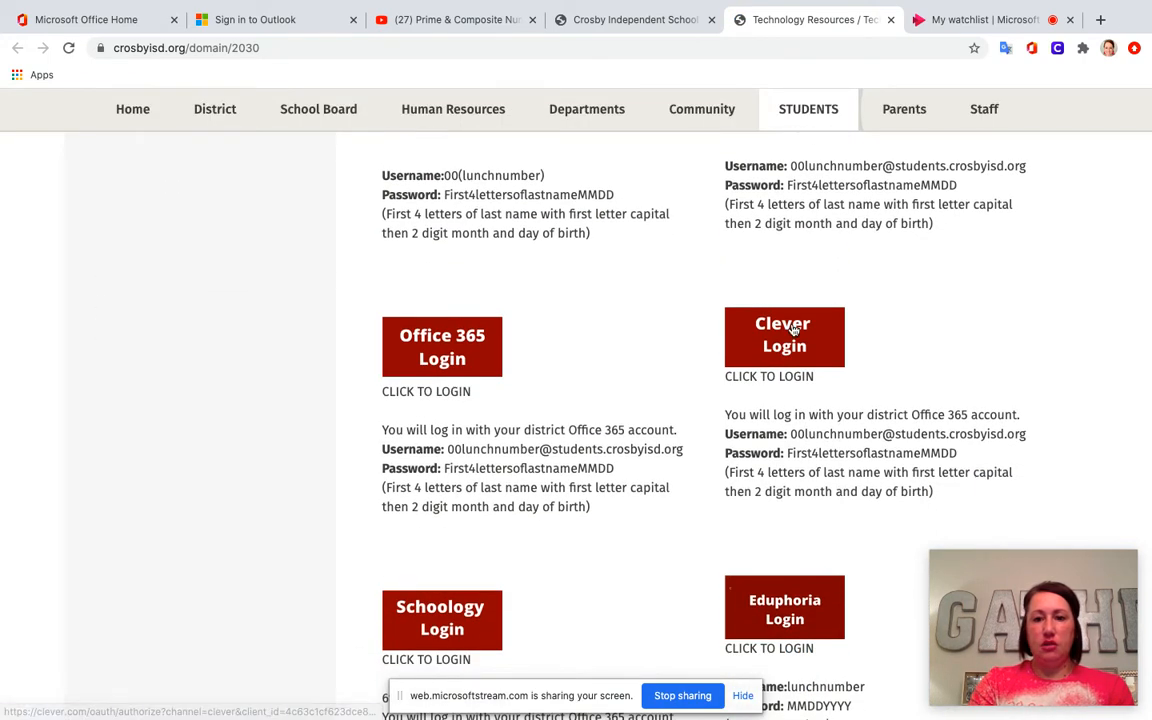
# Log in to Clever via Active Directory with the teacher account, staying signed in
pyautogui.click(784, 334)
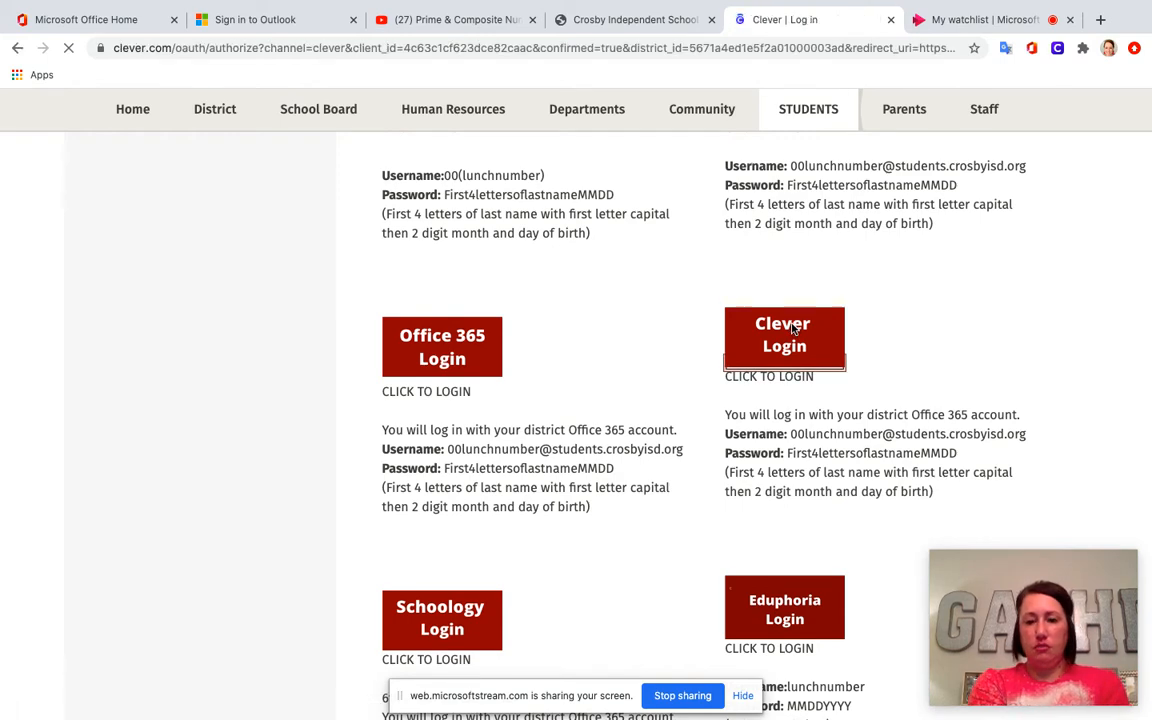
pyautogui.click(784, 335)
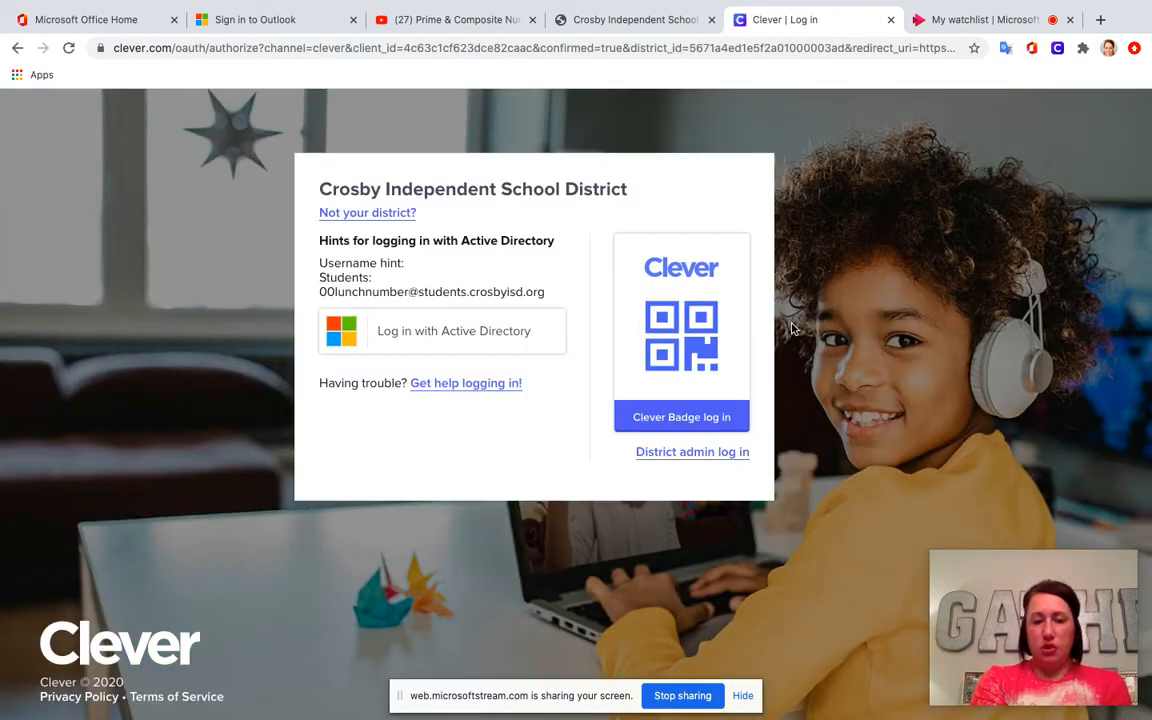
pyautogui.moveTo(546, 377)
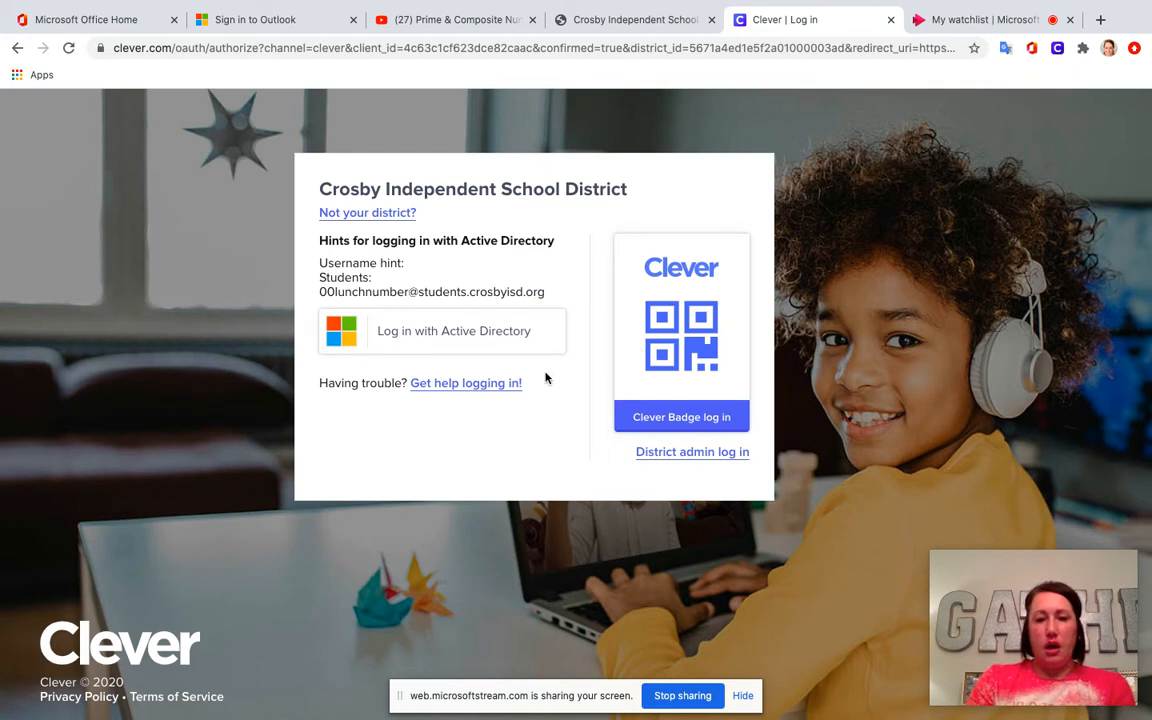
pyautogui.moveTo(565, 408)
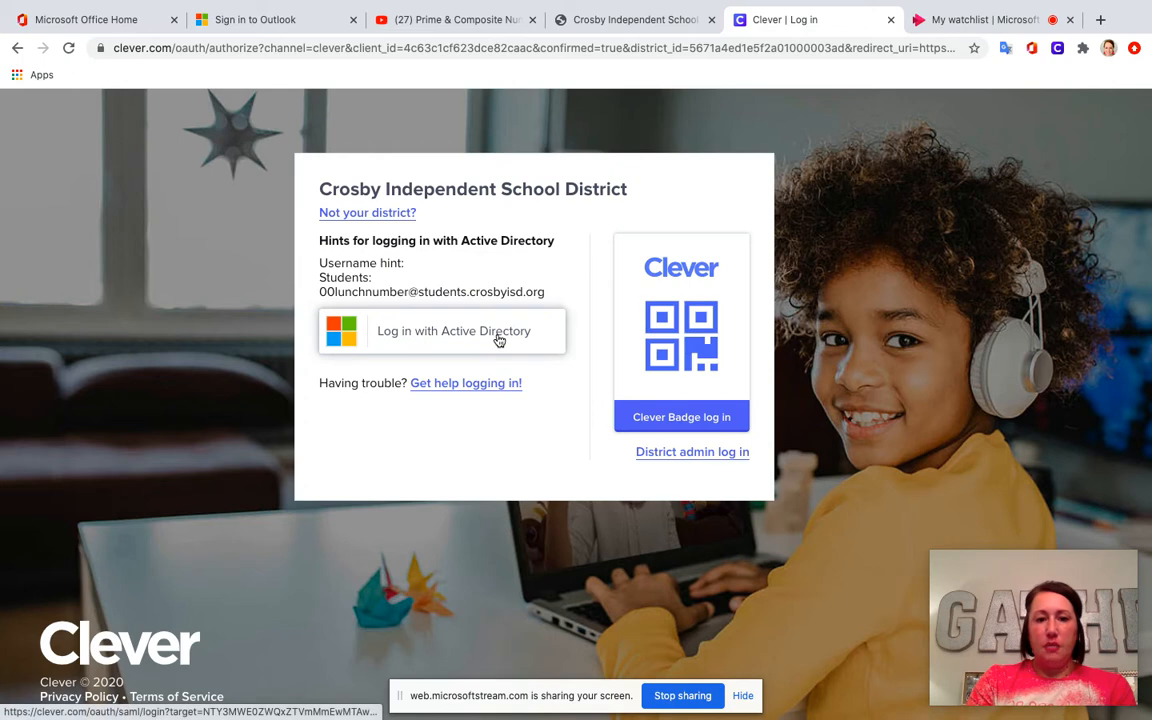
pyautogui.click(453, 331)
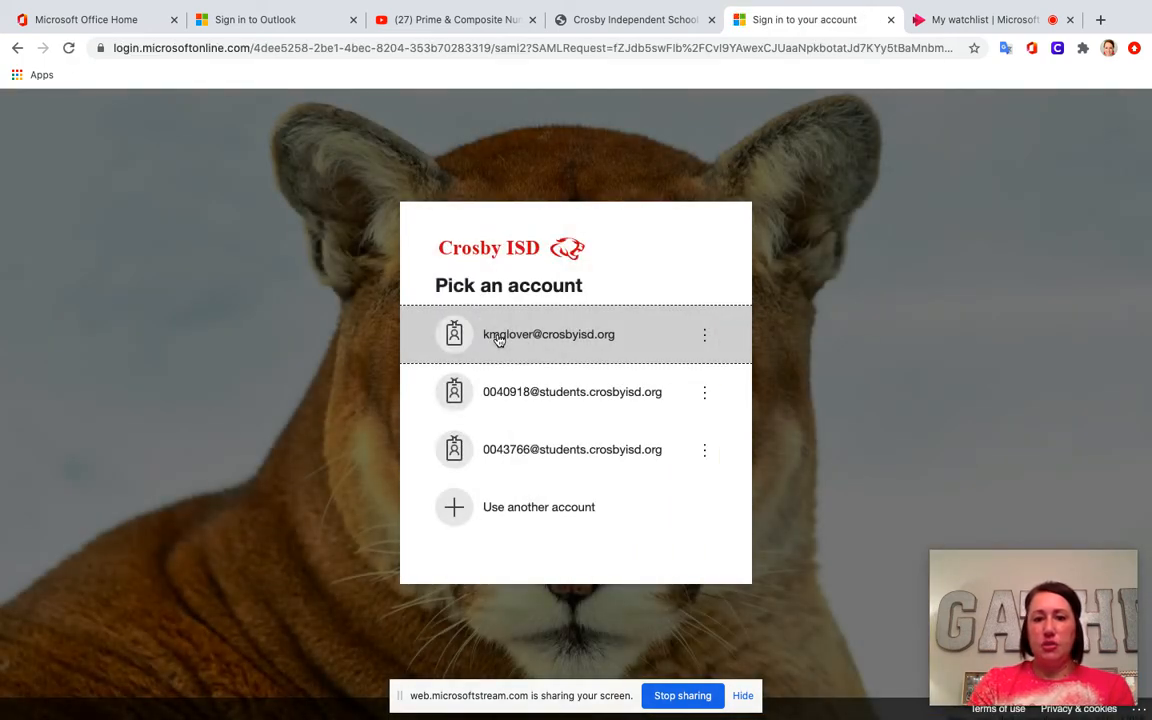
pyautogui.click(549, 334)
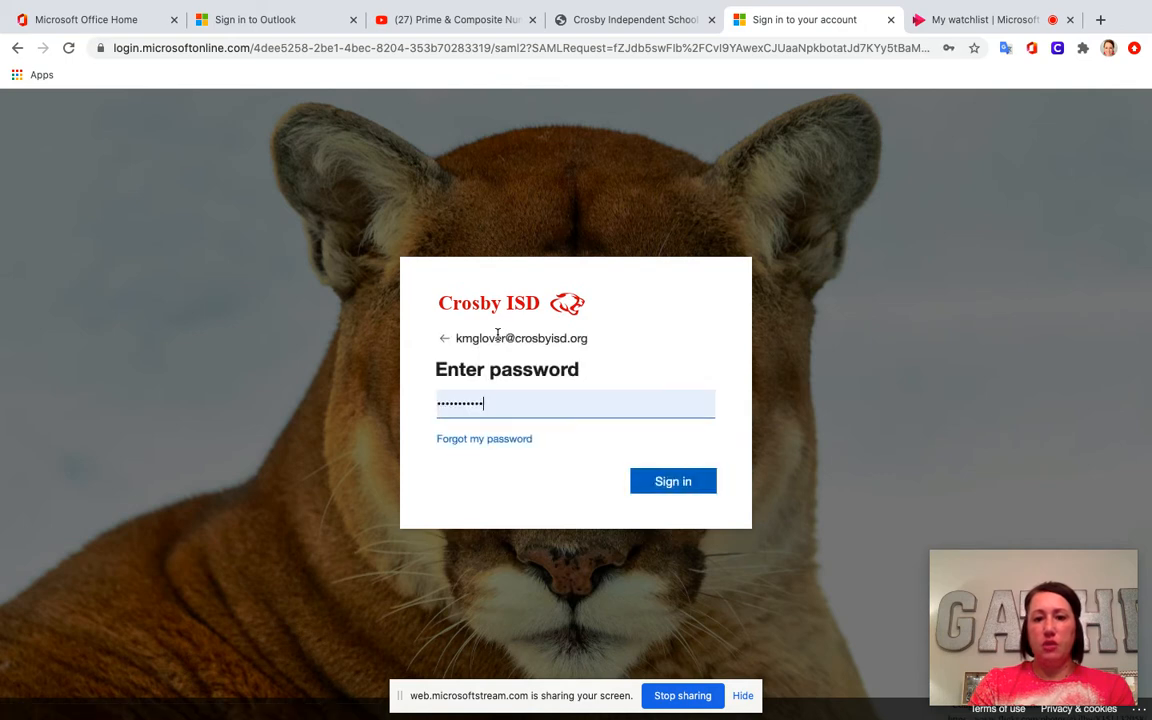
pyautogui.click(673, 481)
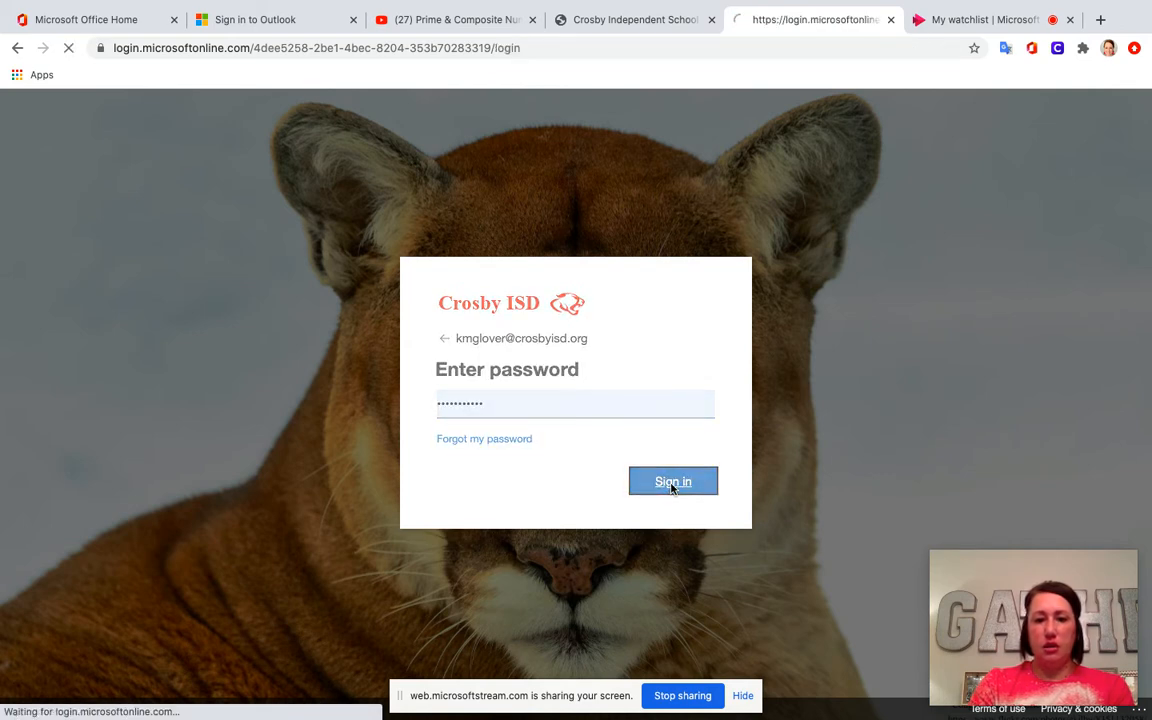
pyautogui.click(673, 480)
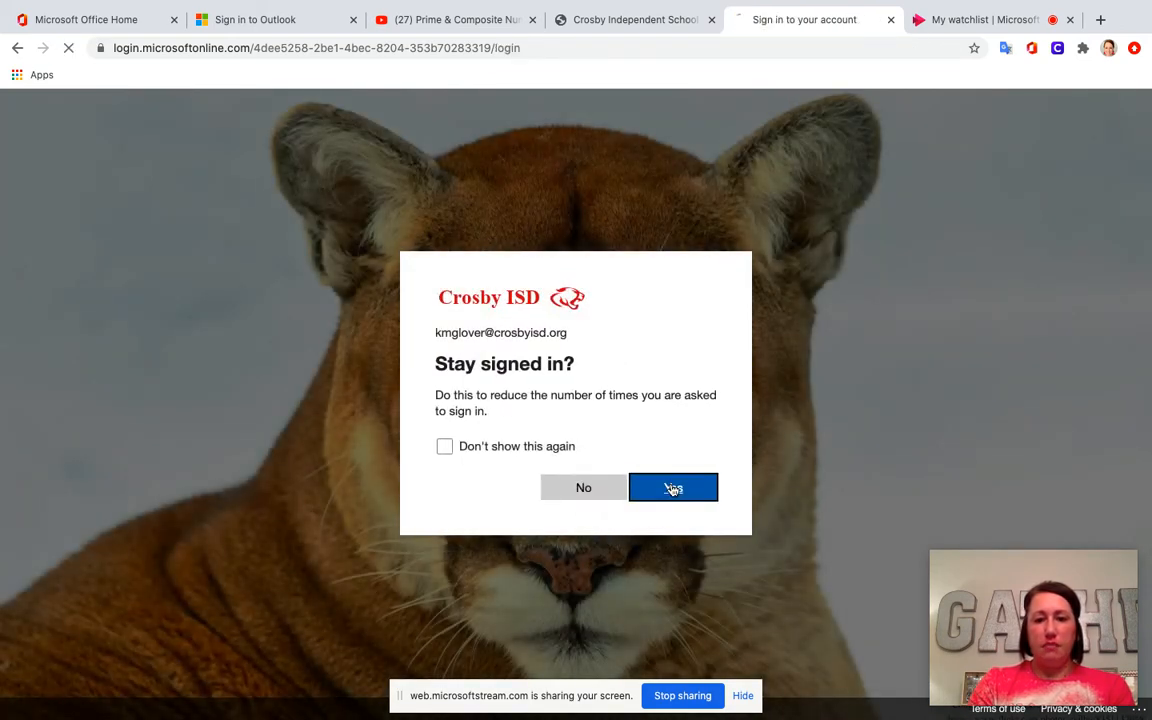
pyautogui.click(673, 487)
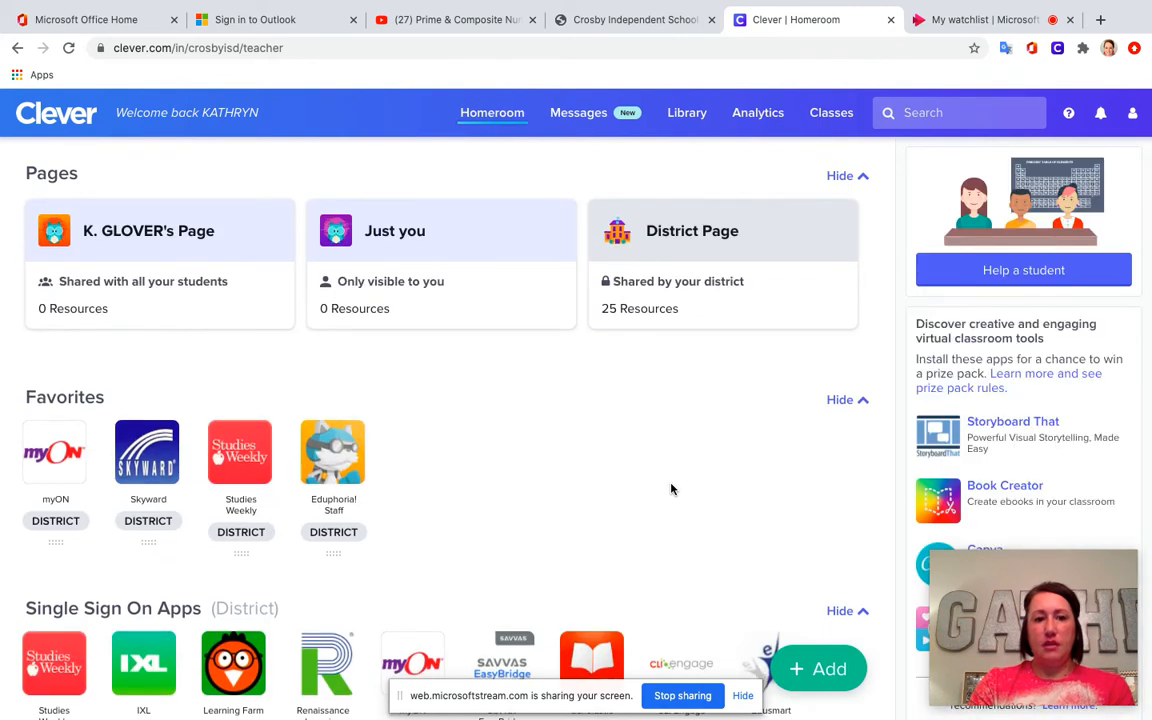
# Scroll the Homeroom to the Favorites and Single Sign On Apps sections
pyautogui.scroll(-3)
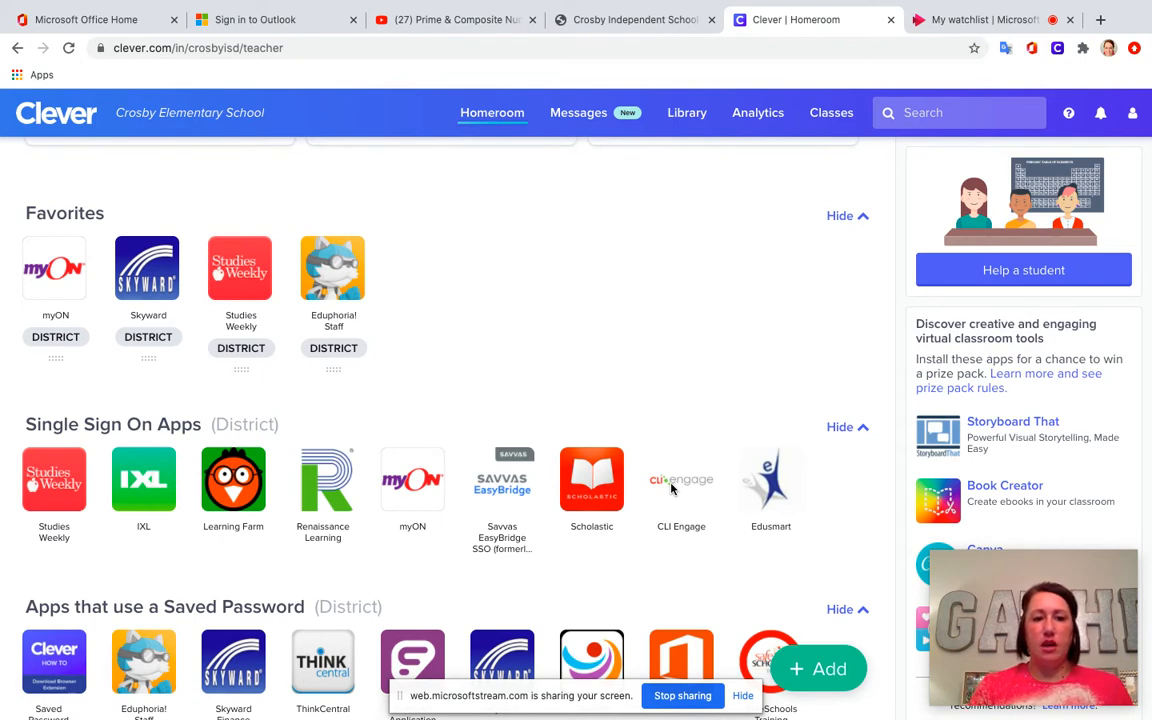
pyautogui.moveTo(324, 391)
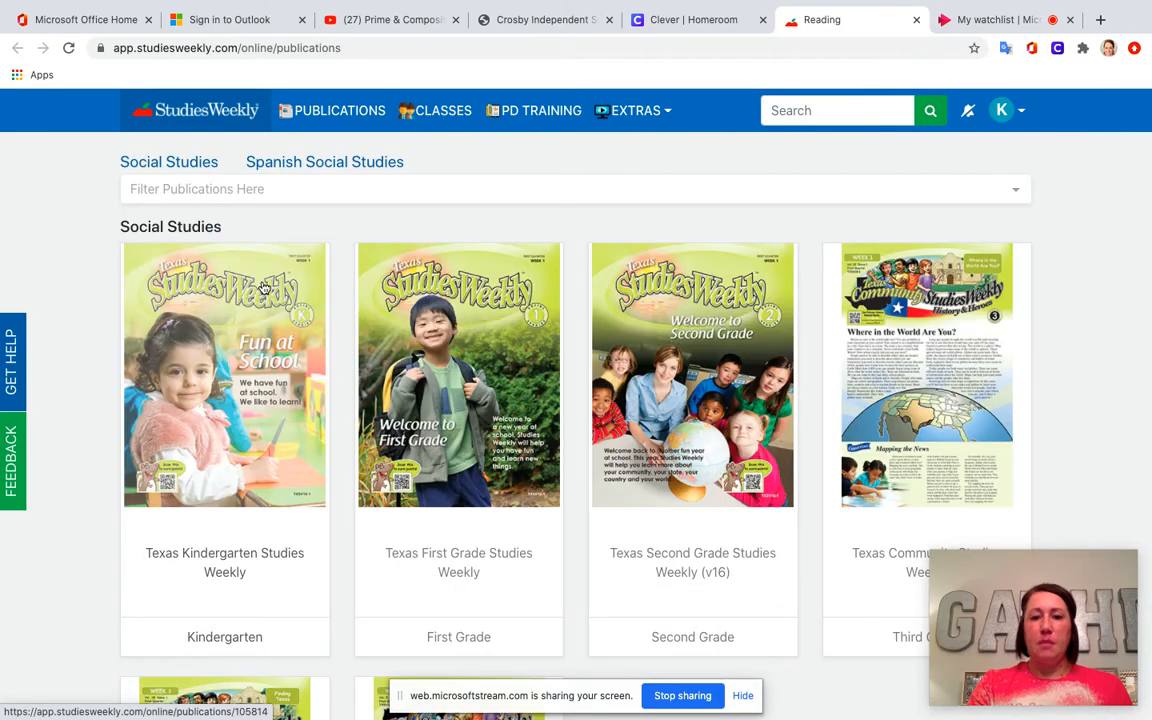
# Open the Fifth Grade USA Studies Weekly - 1565 to Present publication
pyautogui.scroll(-3)
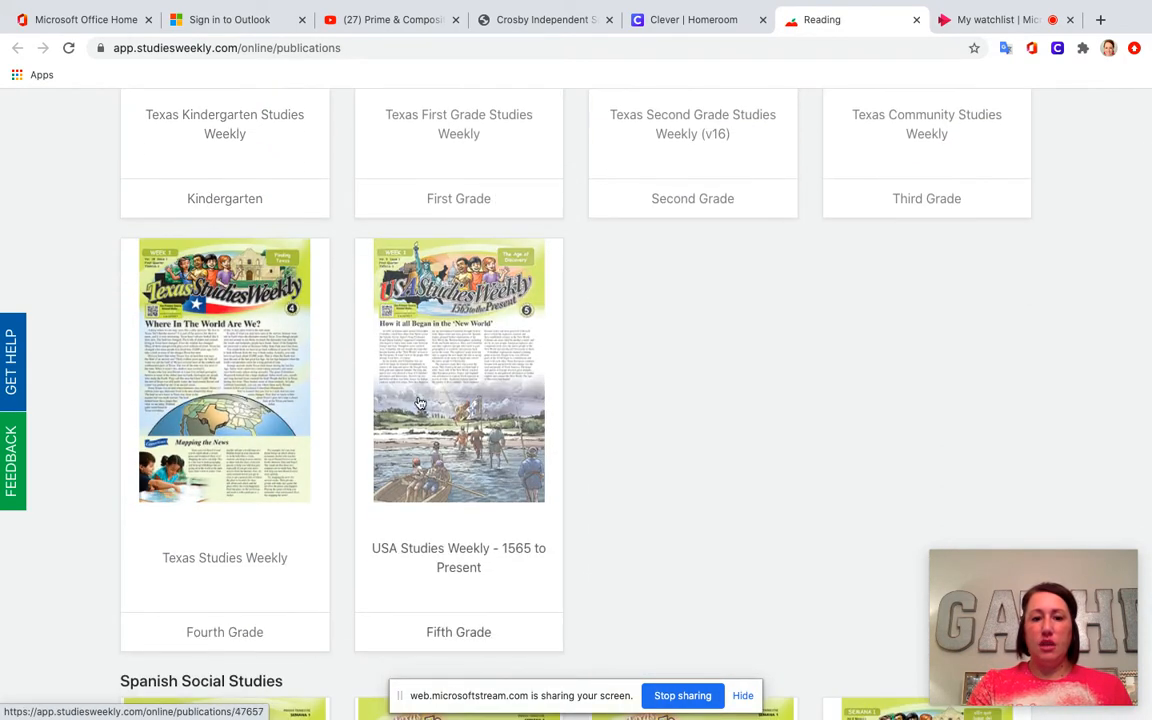
pyautogui.click(458, 380)
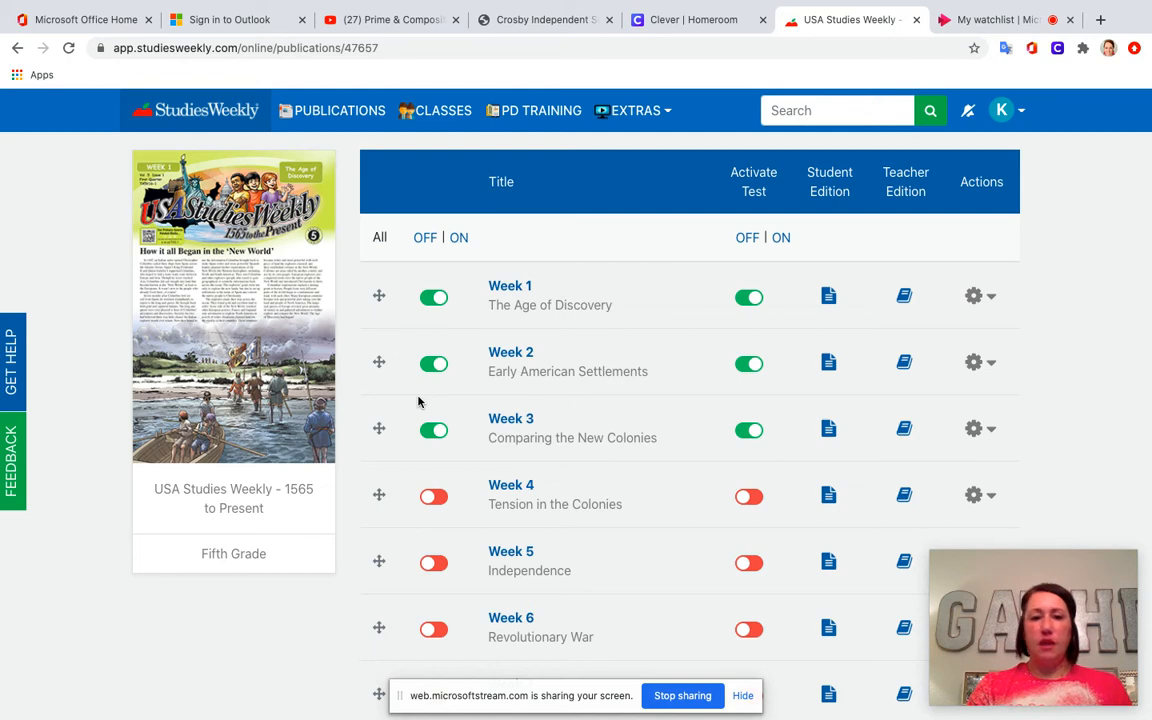
pyautogui.moveTo(512, 420)
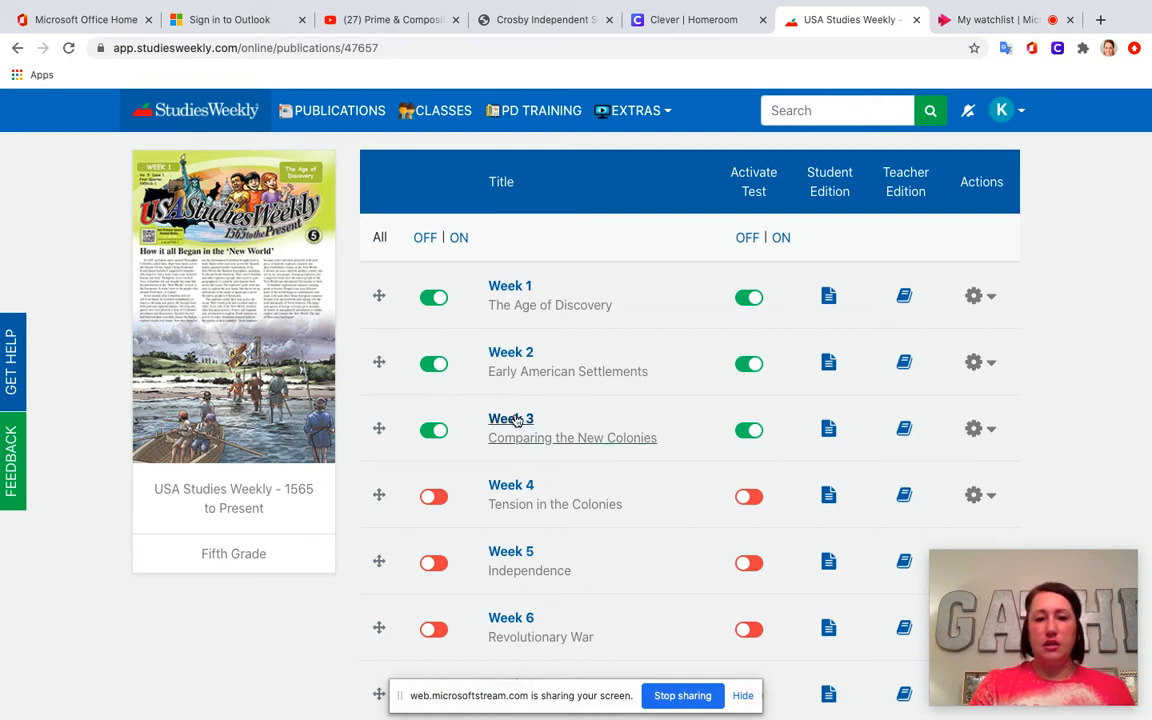
# Open Week 3's Settling Pennsylvania article and scroll through it
pyautogui.click(510, 419)
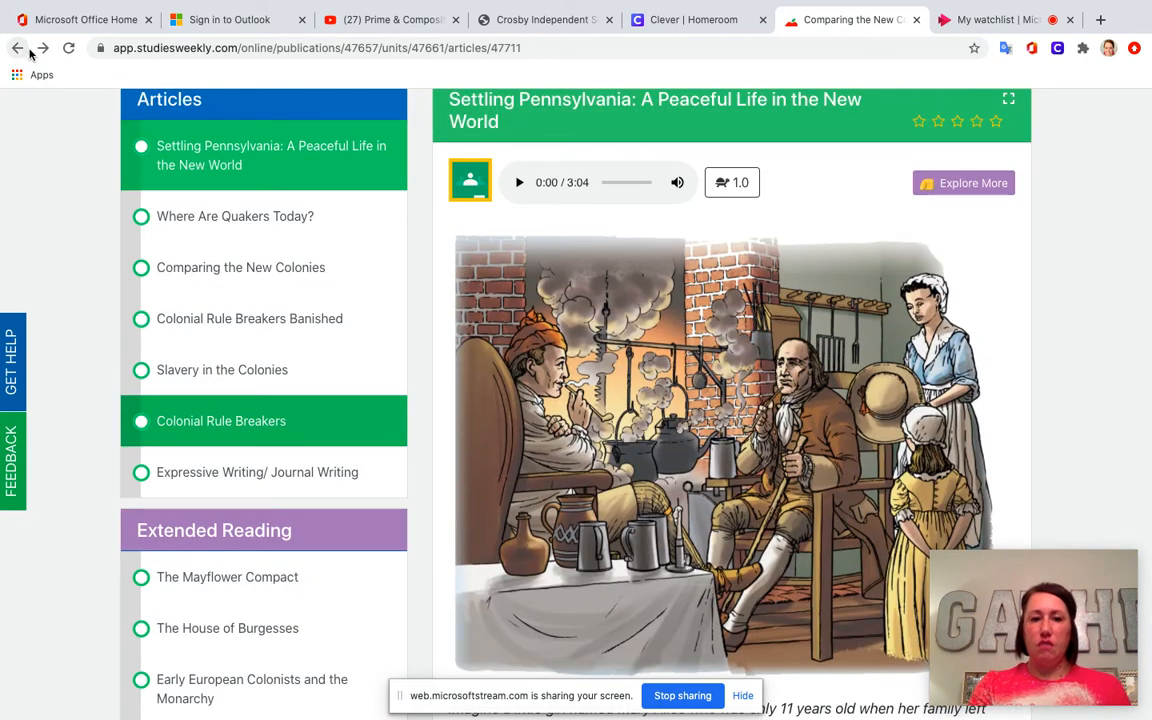
pyautogui.moveTo(442, 292)
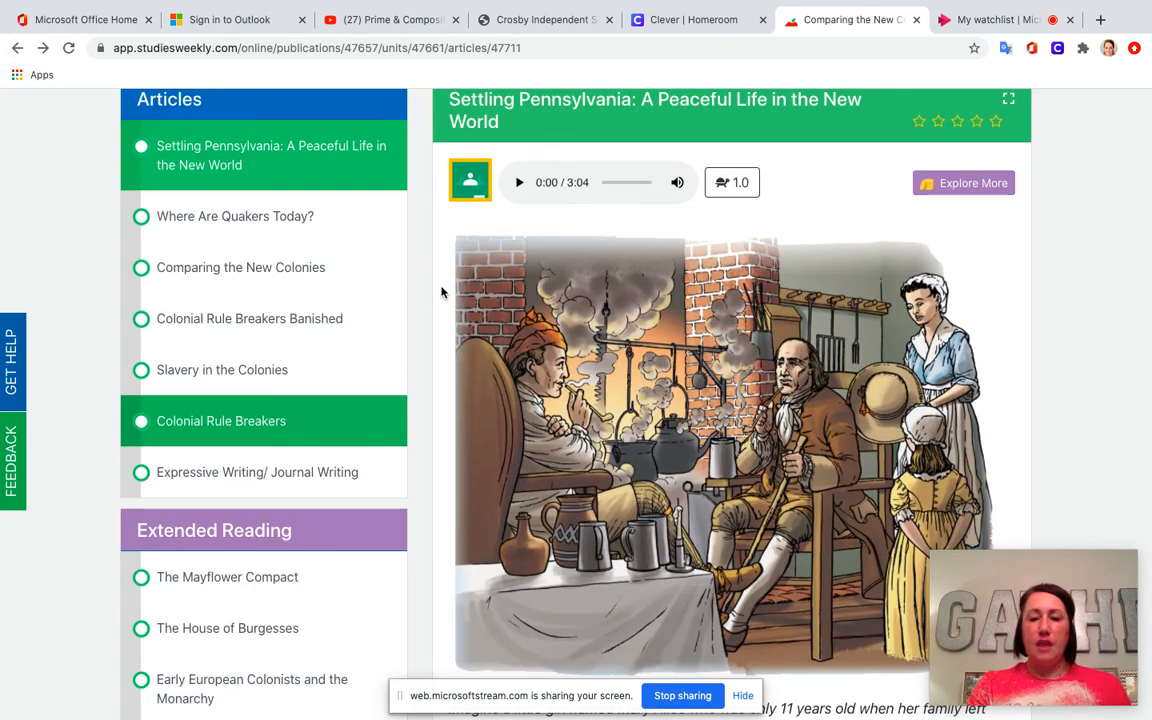
pyautogui.scroll(-3)
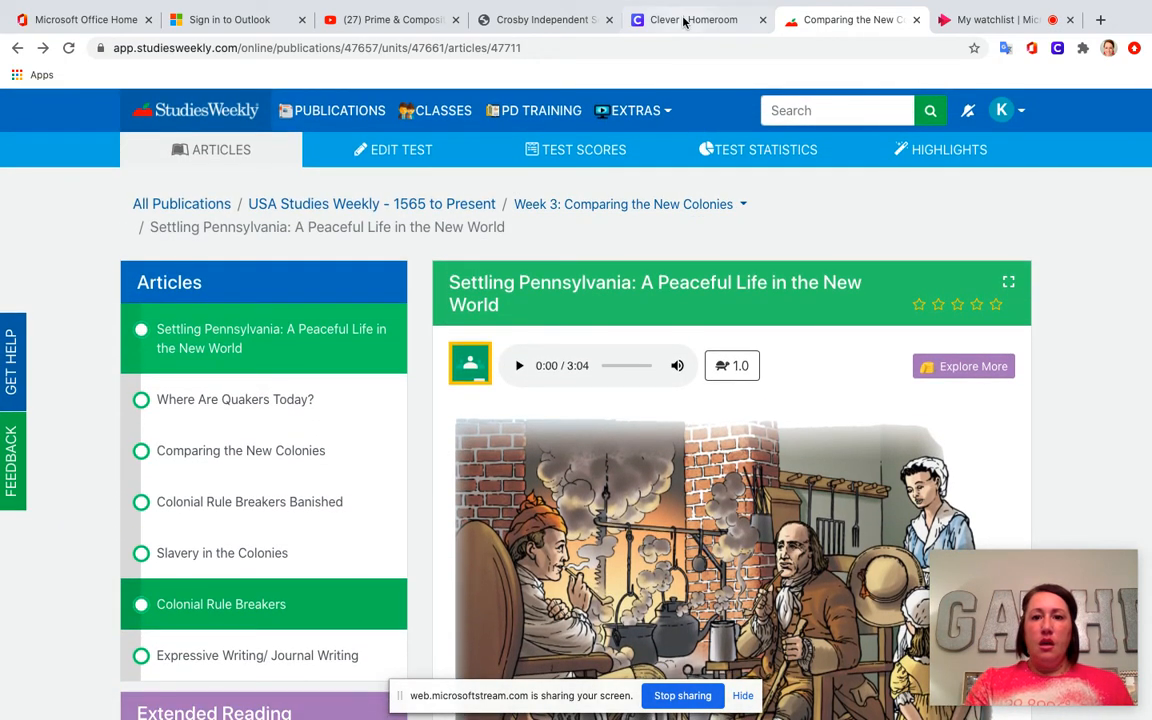
# Return to the Clever Homeroom tab and launch Microsoft Teams from Useful Links
pyautogui.click(692, 19)
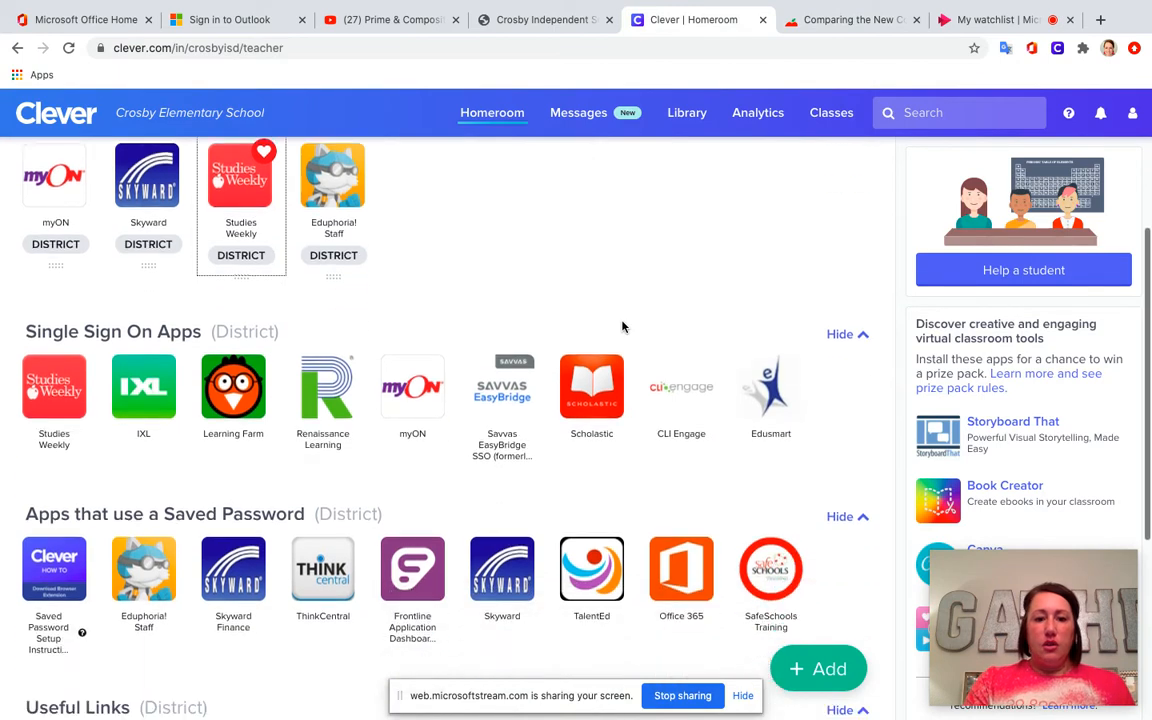
pyautogui.scroll(-3)
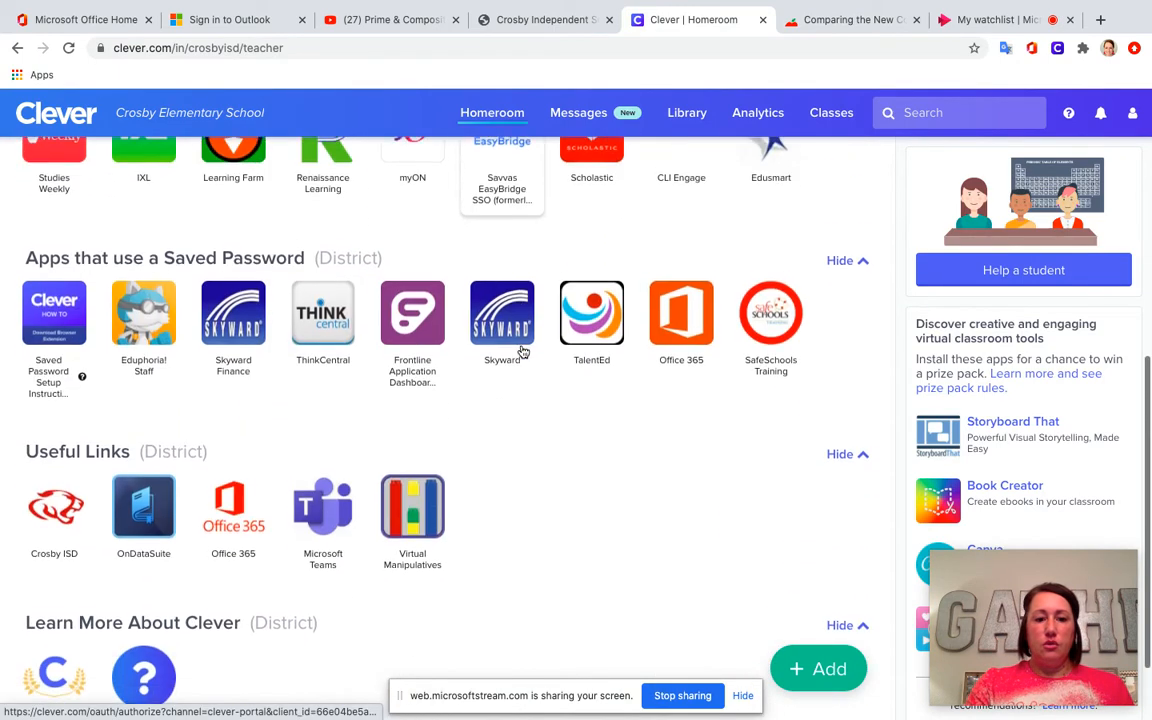
pyautogui.click(322, 507)
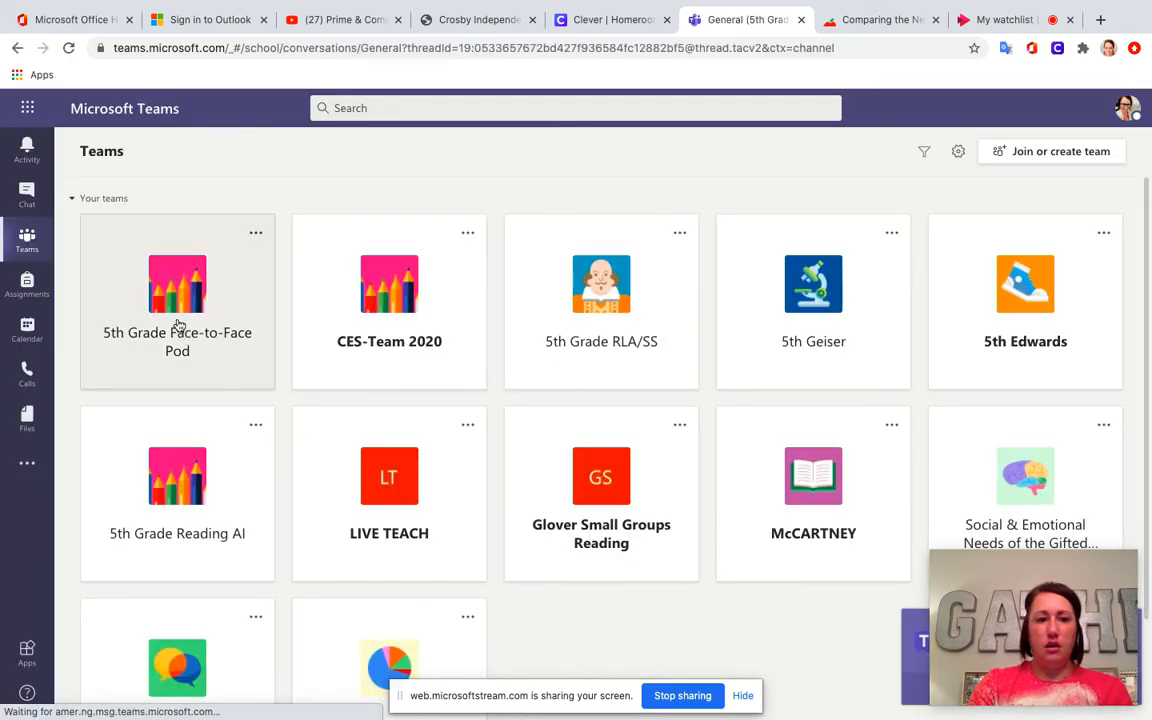
# Open the 5th Grade Face-to-Face Pod team and its General channel Assignments tab
pyautogui.click(177, 300)
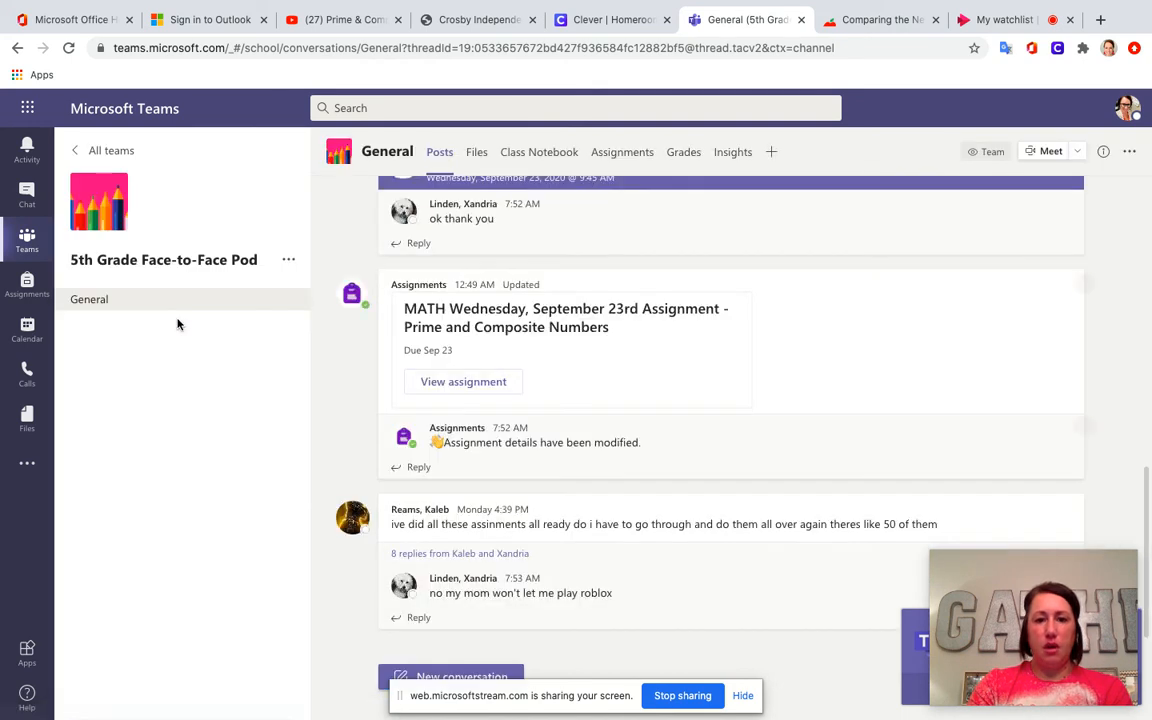
pyautogui.click(622, 152)
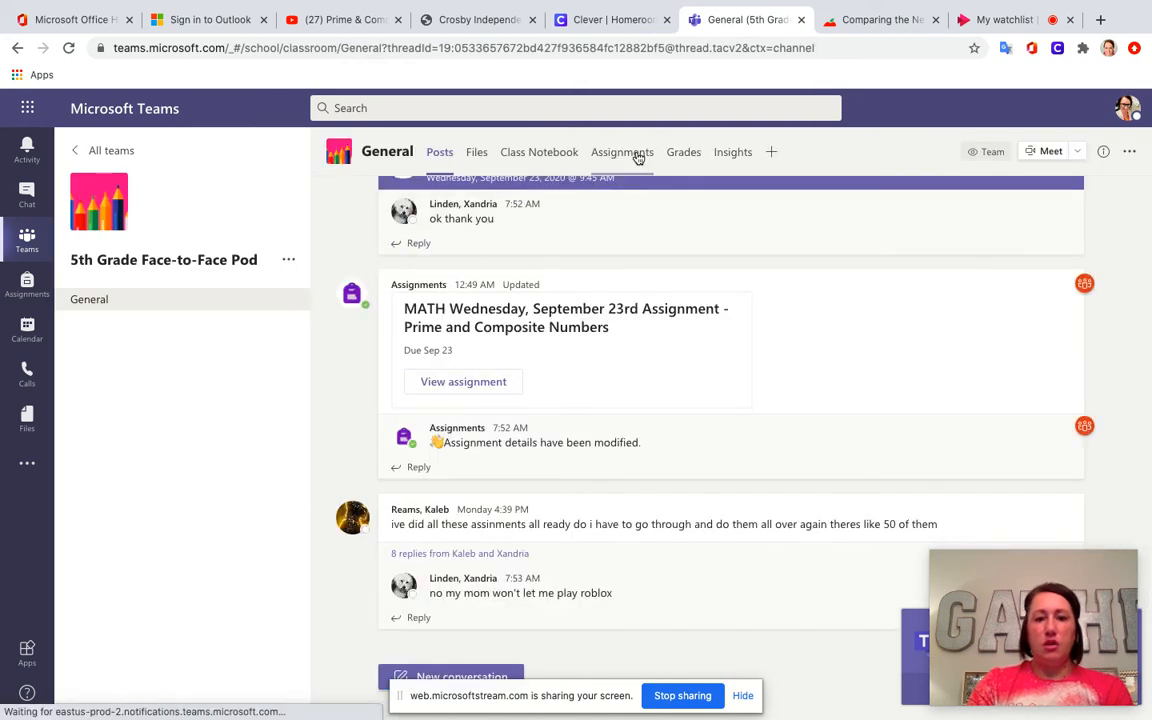
pyautogui.click(622, 152)
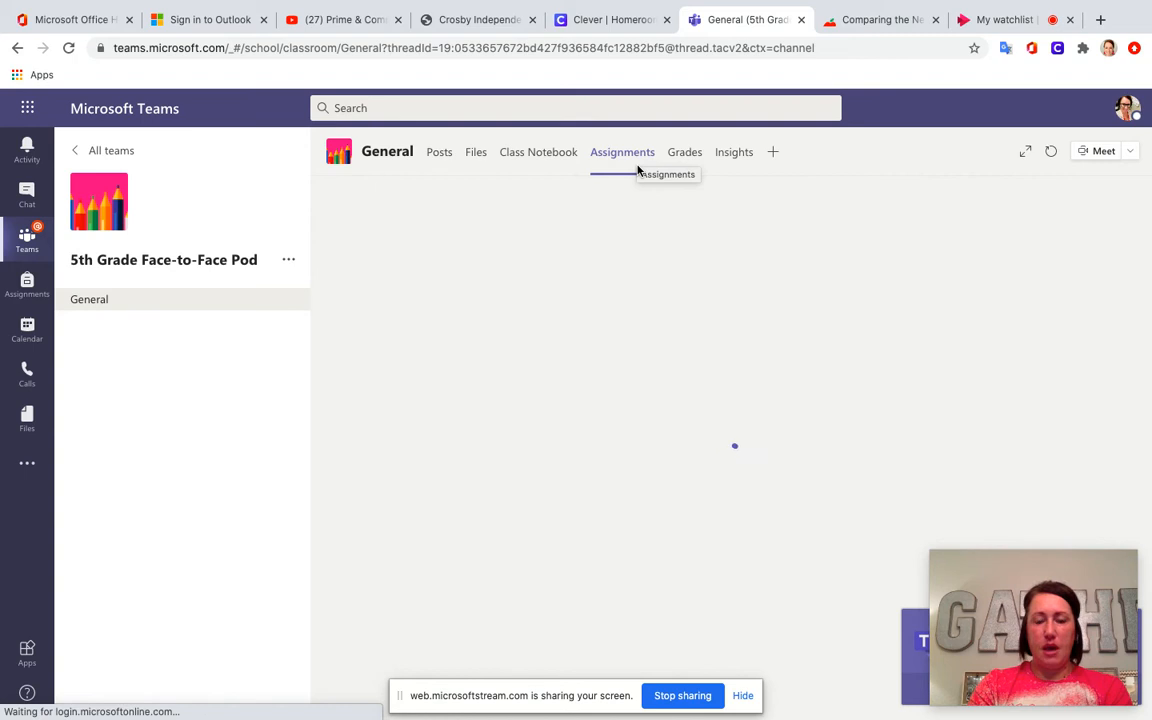
# Load the Assignments tab and scroll through the assigned math, science, ELA and reading work
pyautogui.click(622, 151)
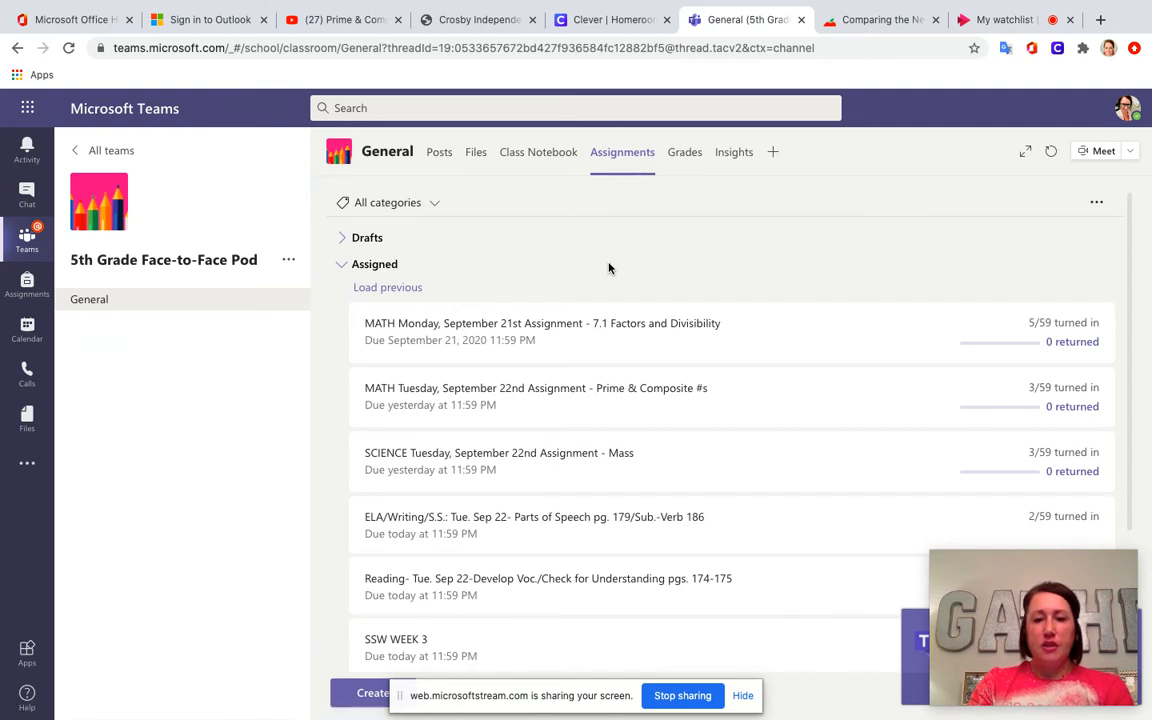
pyautogui.scroll(-3)
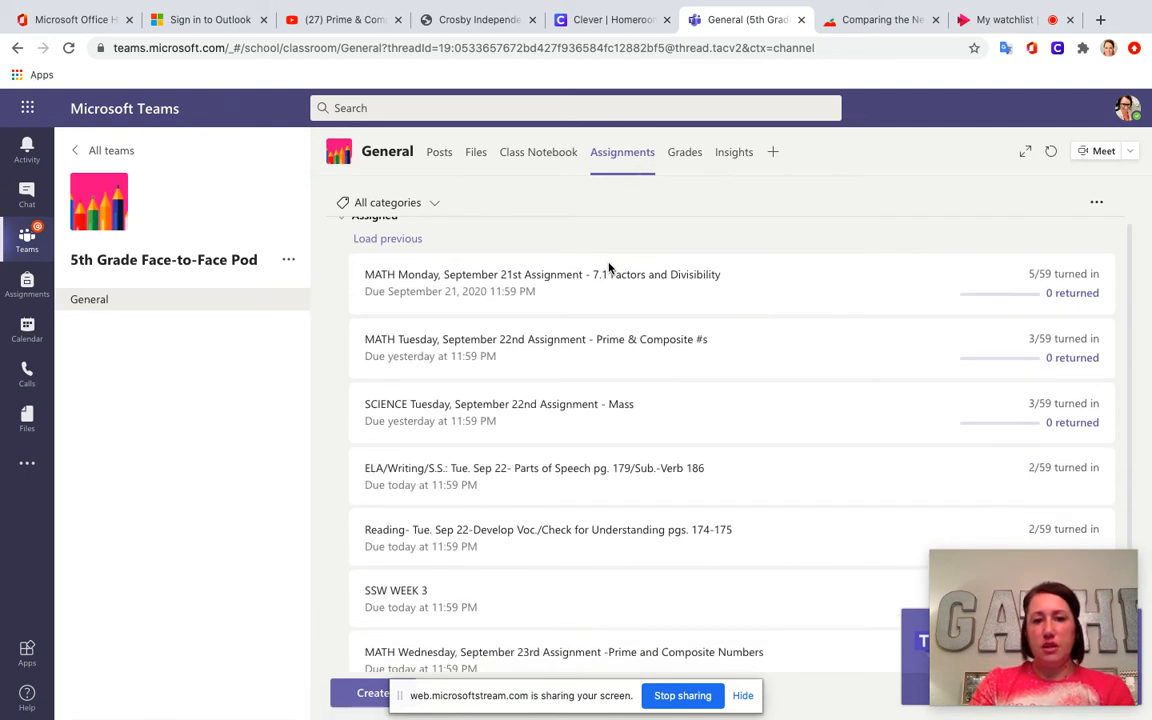
pyautogui.scroll(-3)
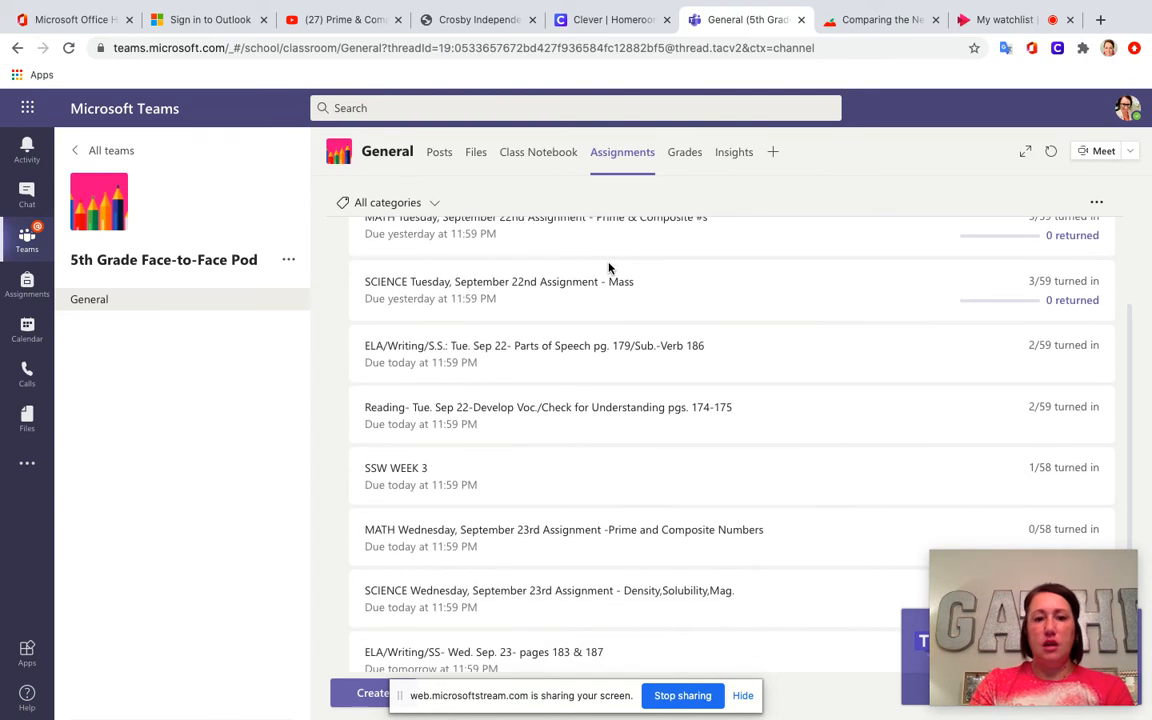
pyautogui.scroll(-3)
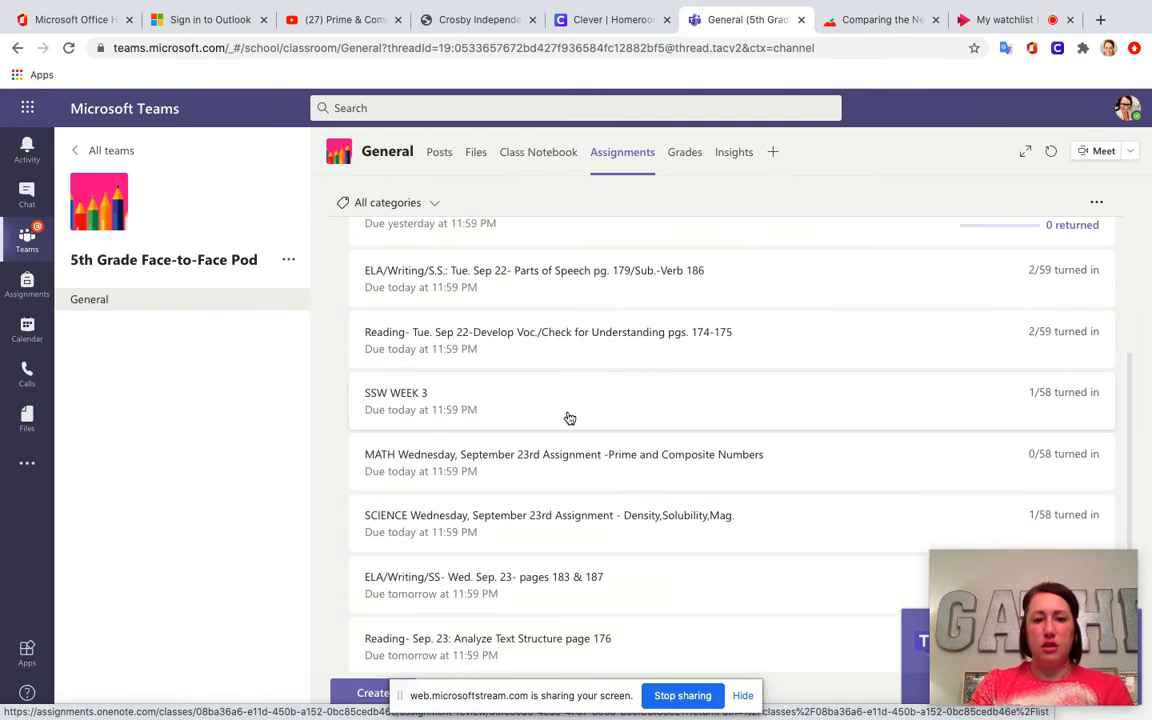
pyautogui.moveTo(623, 413)
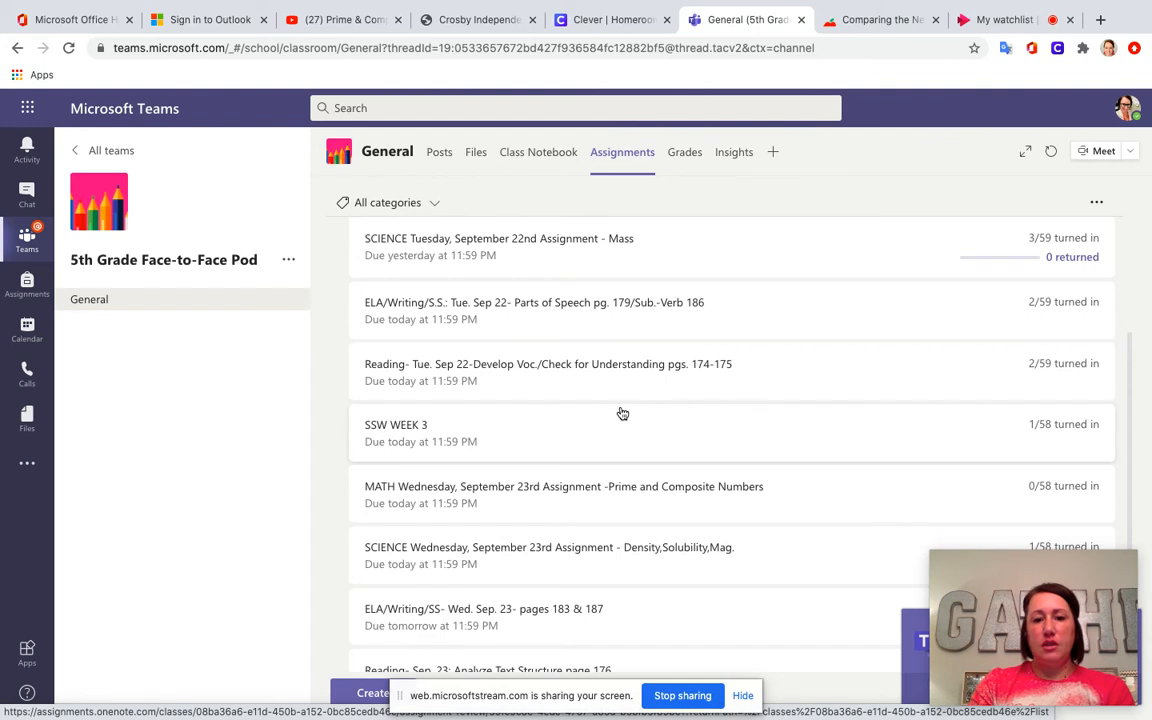
pyautogui.moveTo(595, 393)
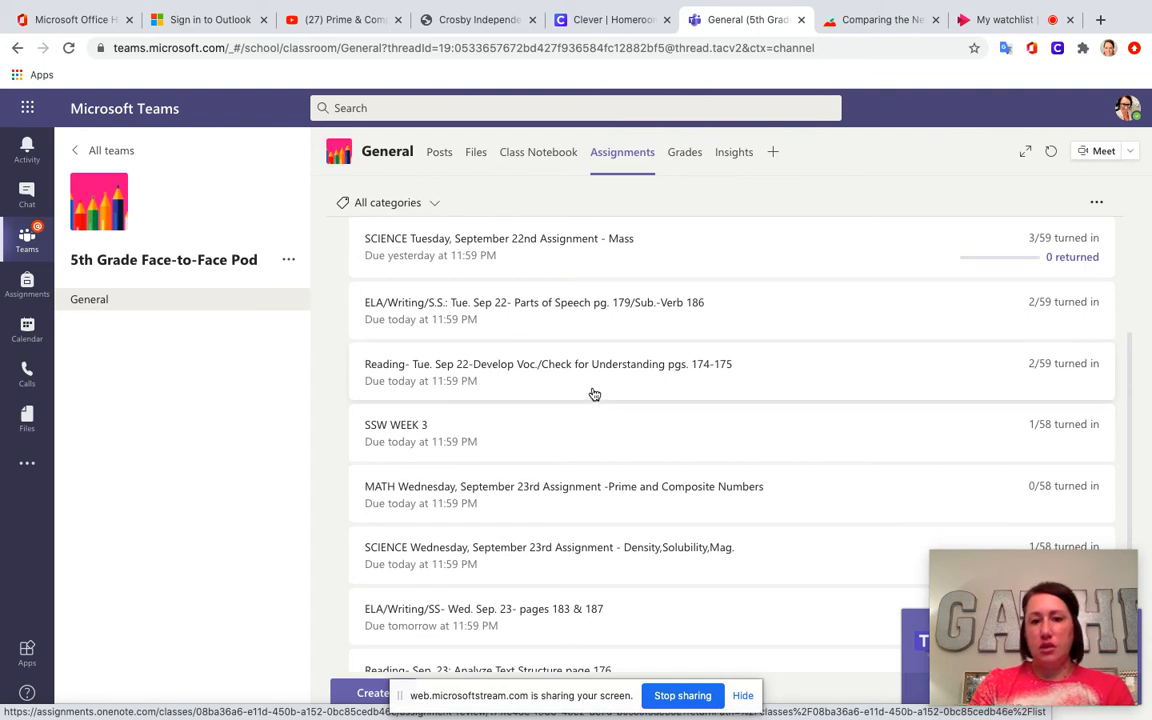
pyautogui.moveTo(577, 381)
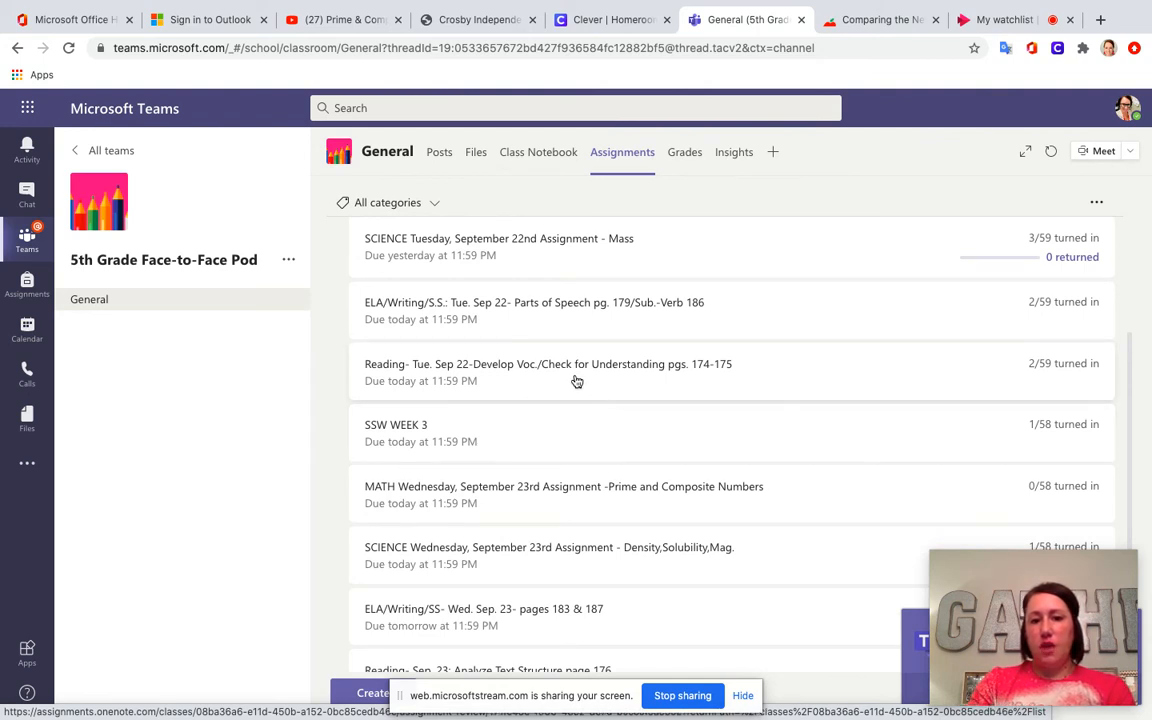
pyautogui.moveTo(649, 383)
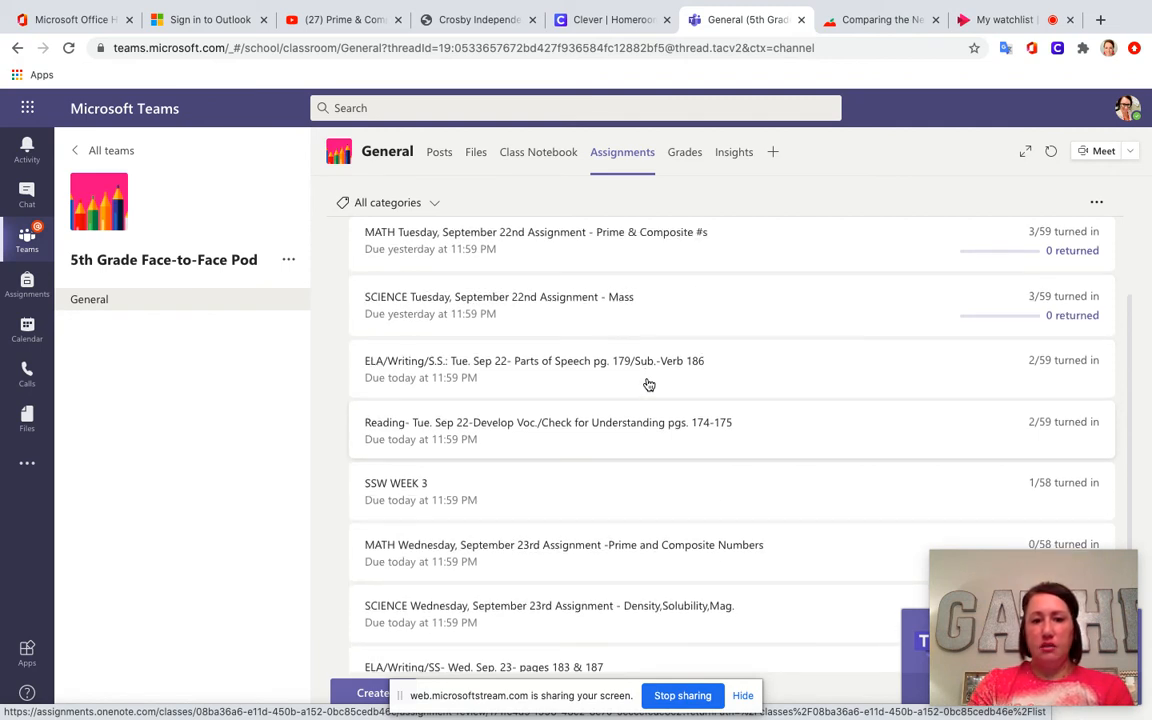
pyautogui.scroll(-3)
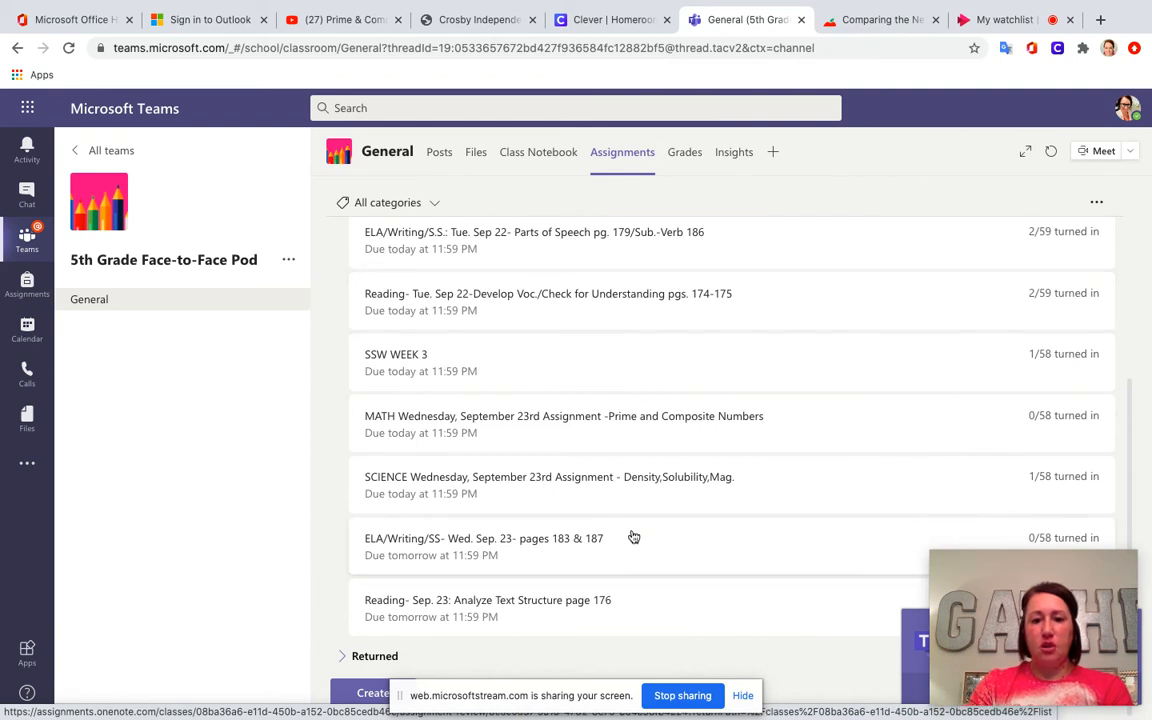
pyautogui.moveTo(627, 537)
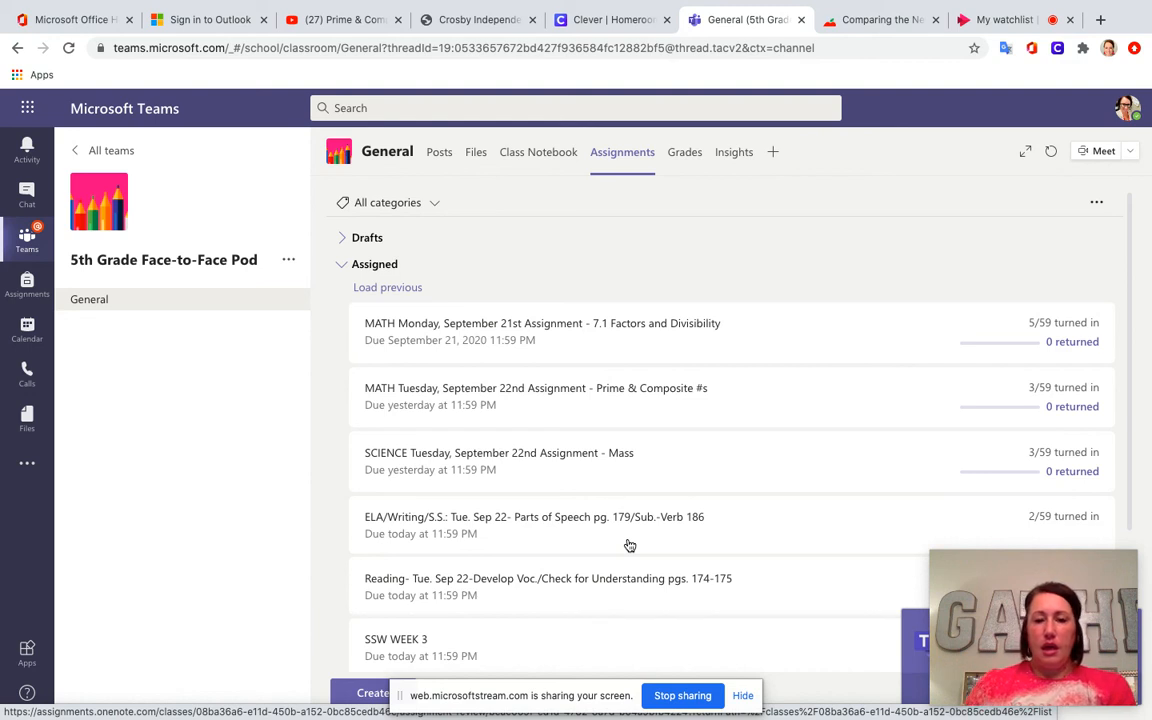
pyautogui.scroll(-3)
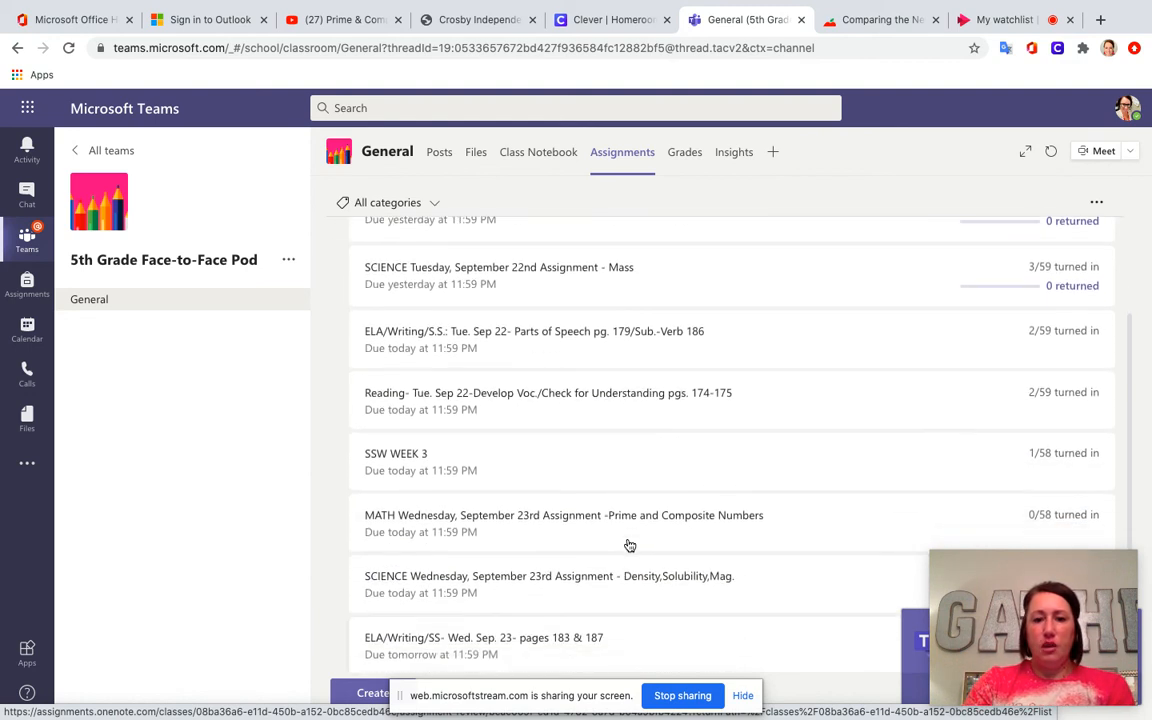
pyautogui.scroll(3)
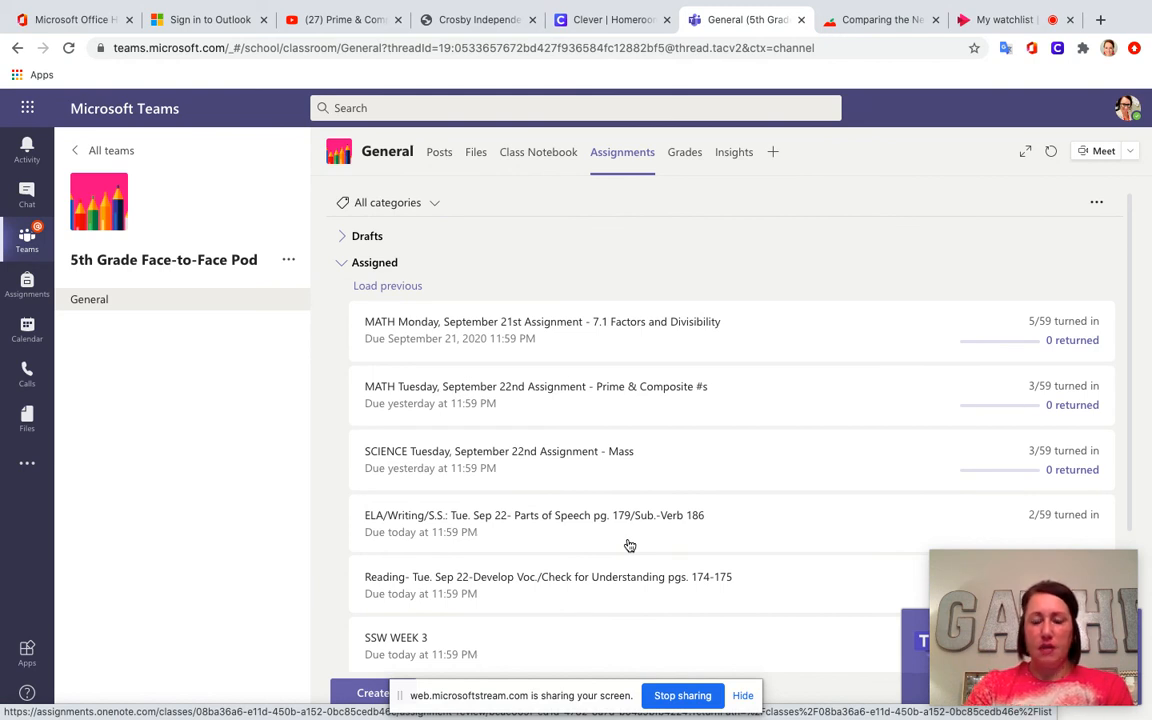
pyautogui.scroll(-3)
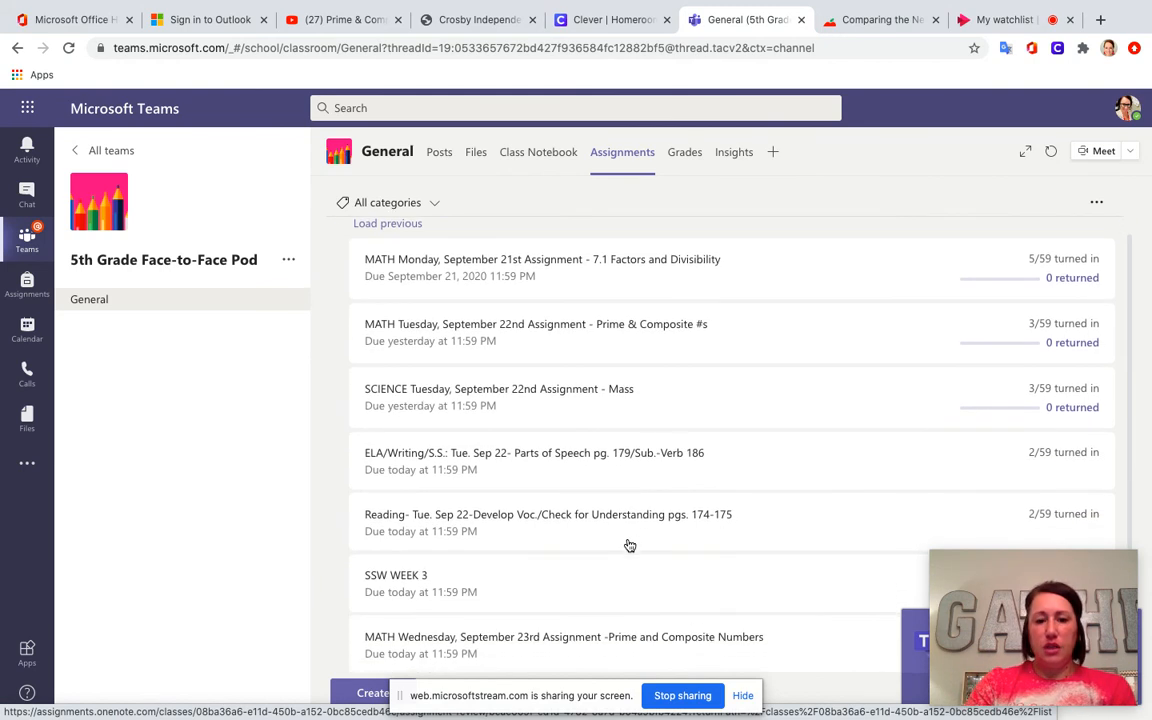
pyautogui.scroll(-3)
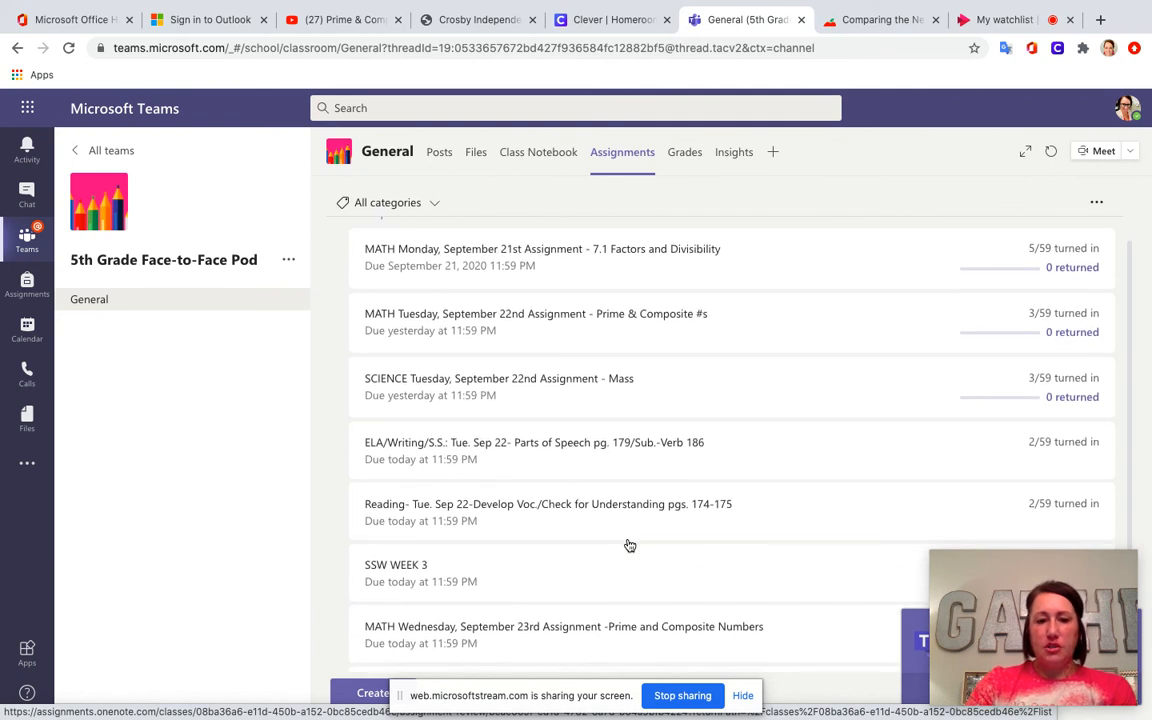